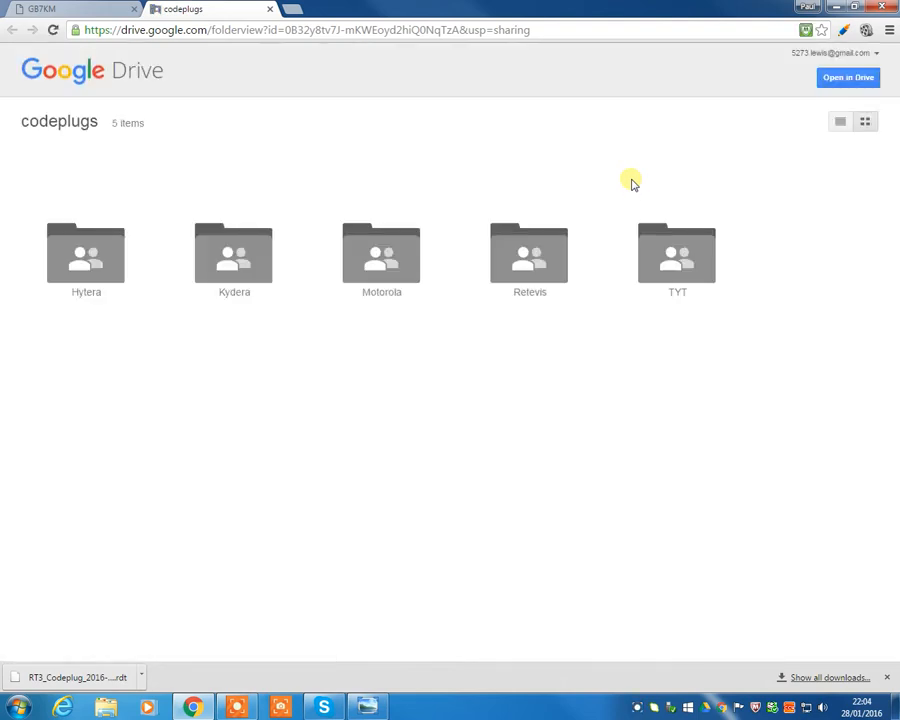
mouse_move(614, 263)
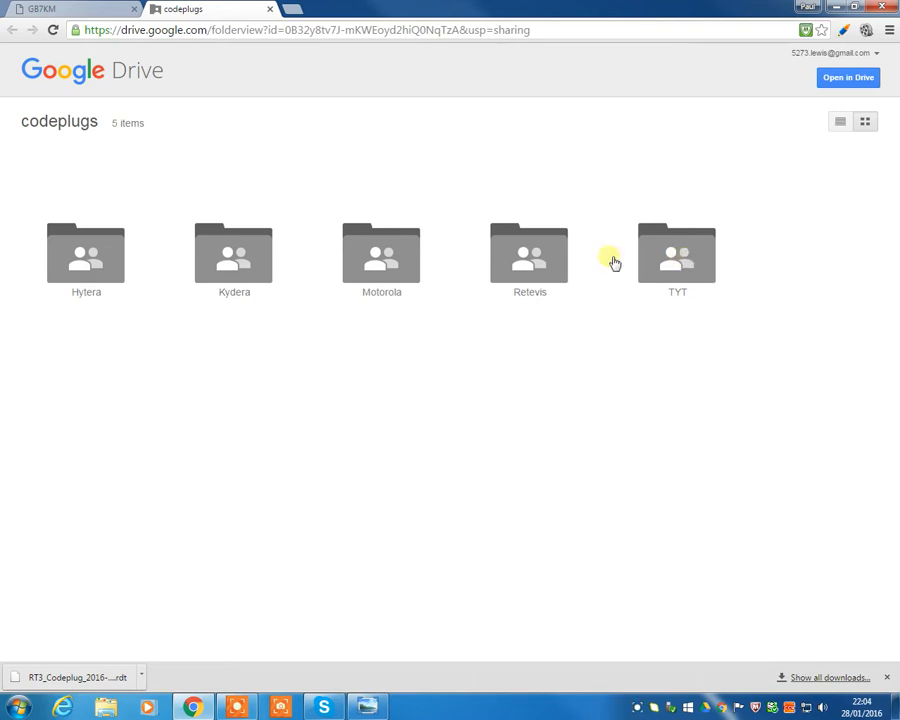
mouse_move(515, 265)
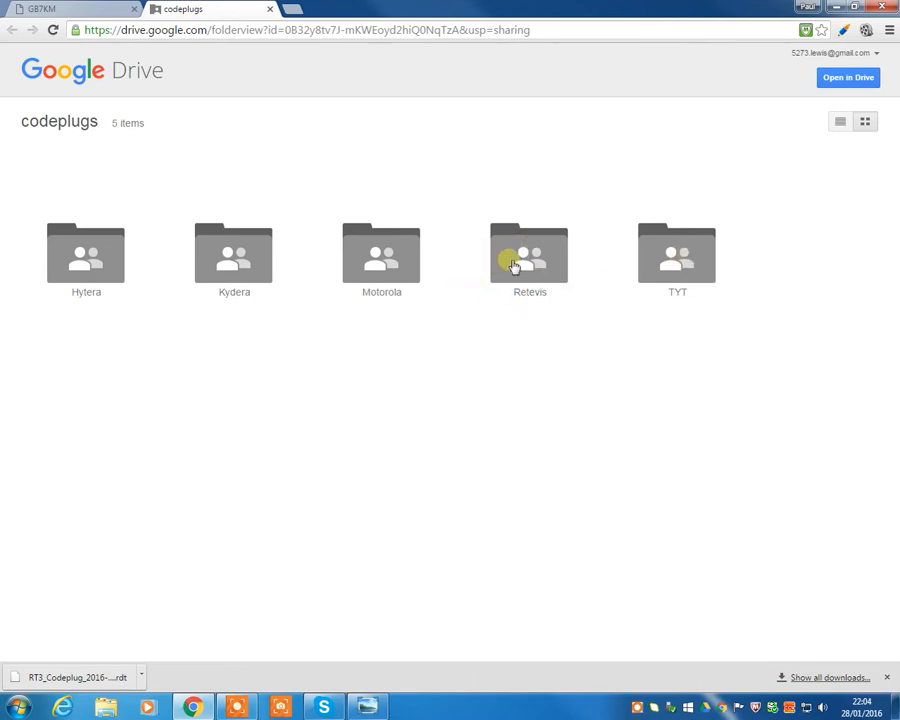
mouse_move(620, 272)
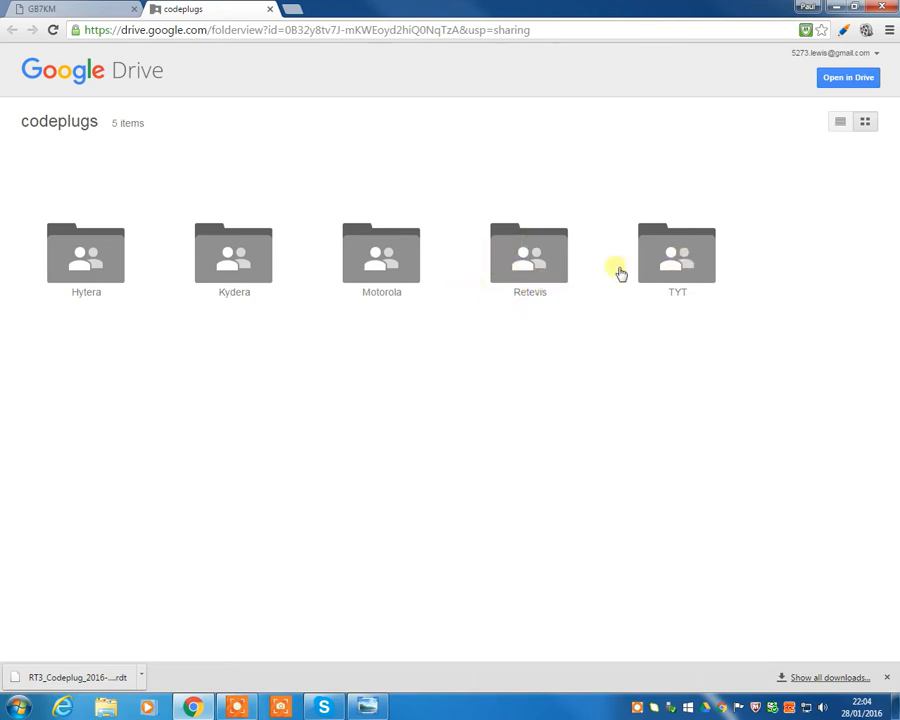
mouse_move(545, 270)
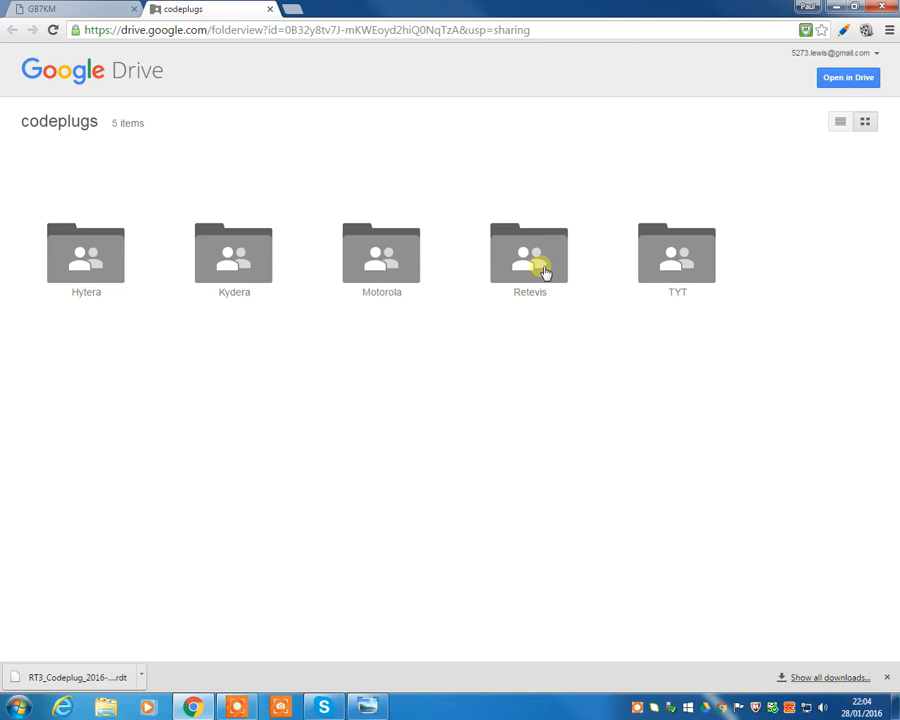
Navigate from the shared codeplugs folder through Retevis into the RT3 folder.
double_click(530, 255)
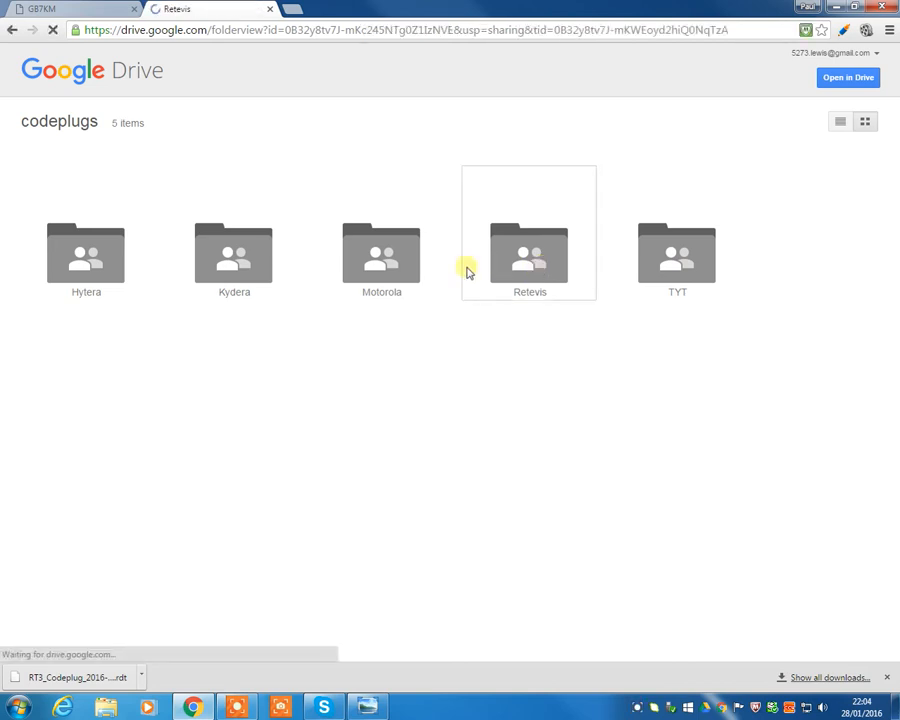
double_click(529, 254)
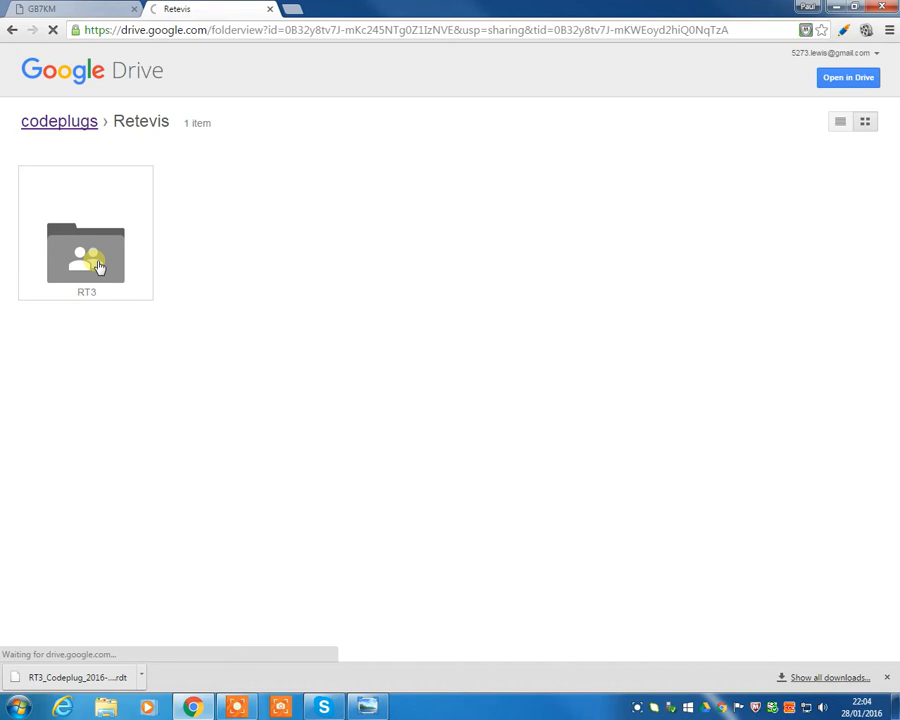
double_click(86, 253)
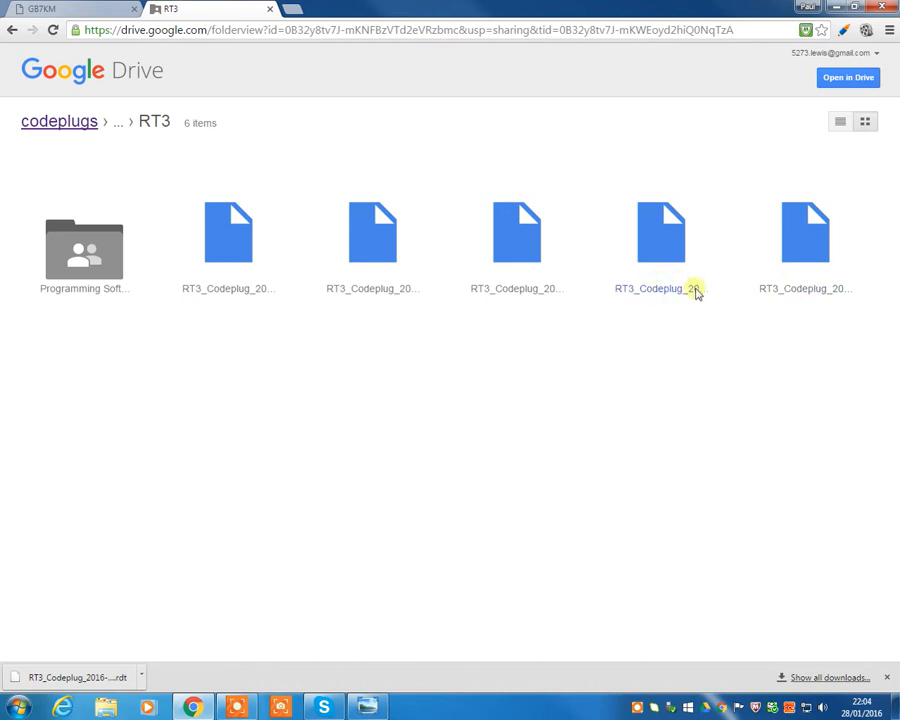
mouse_move(513, 288)
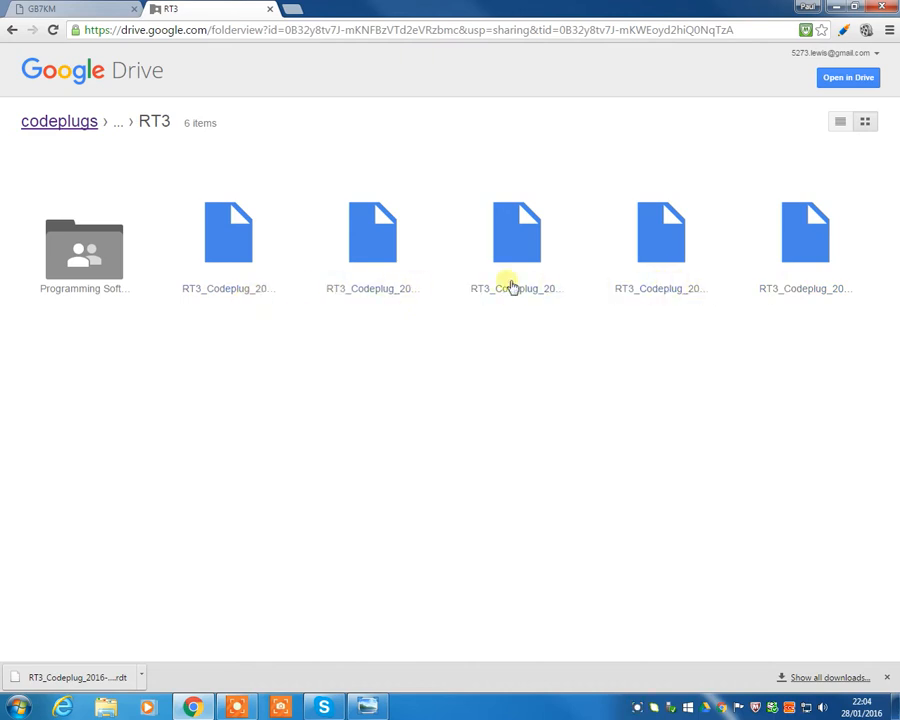
mouse_move(840, 122)
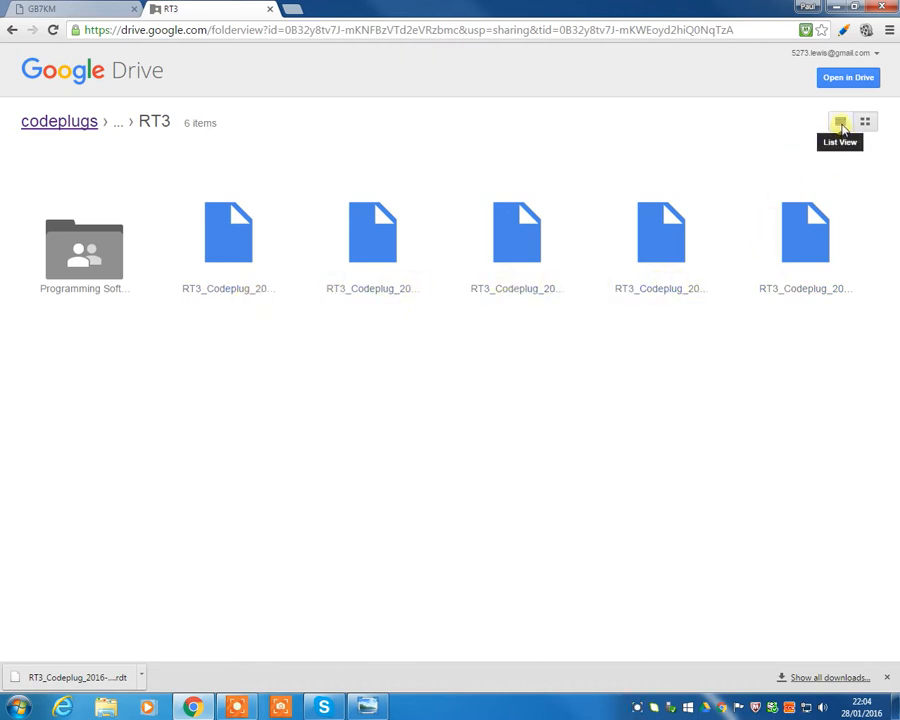
Switch the RT3 folder to list view and highlight the newest 26 Jan codeplug.
click(840, 121)
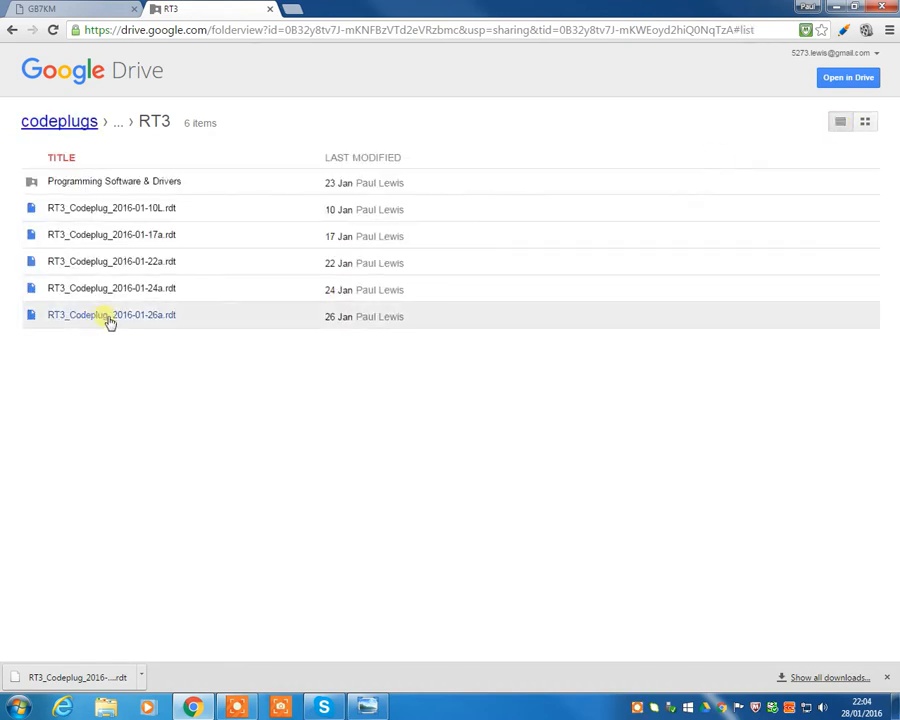
mouse_move(155, 288)
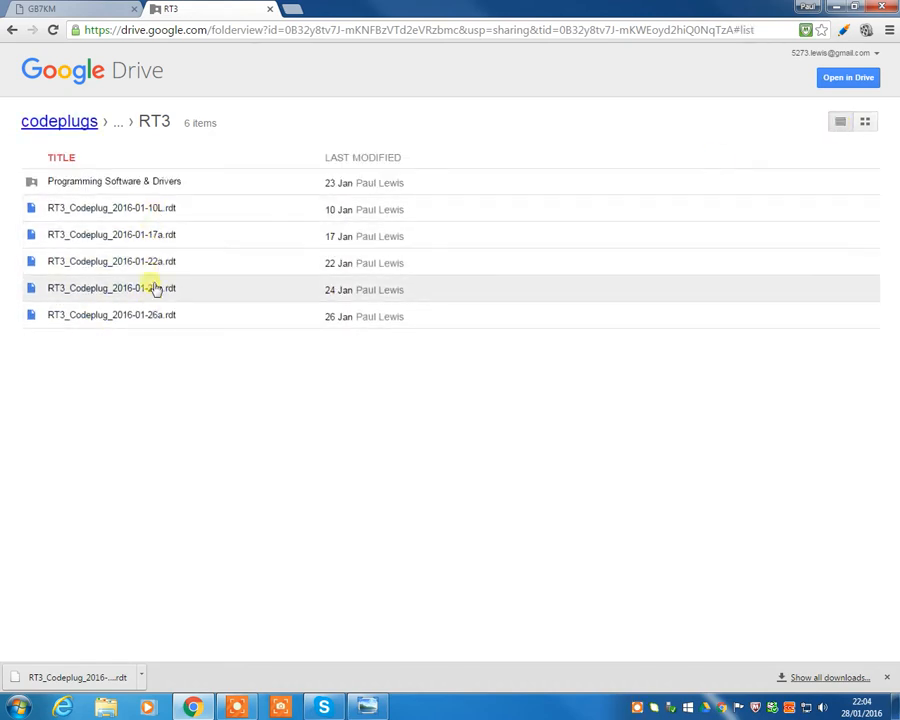
click(111, 315)
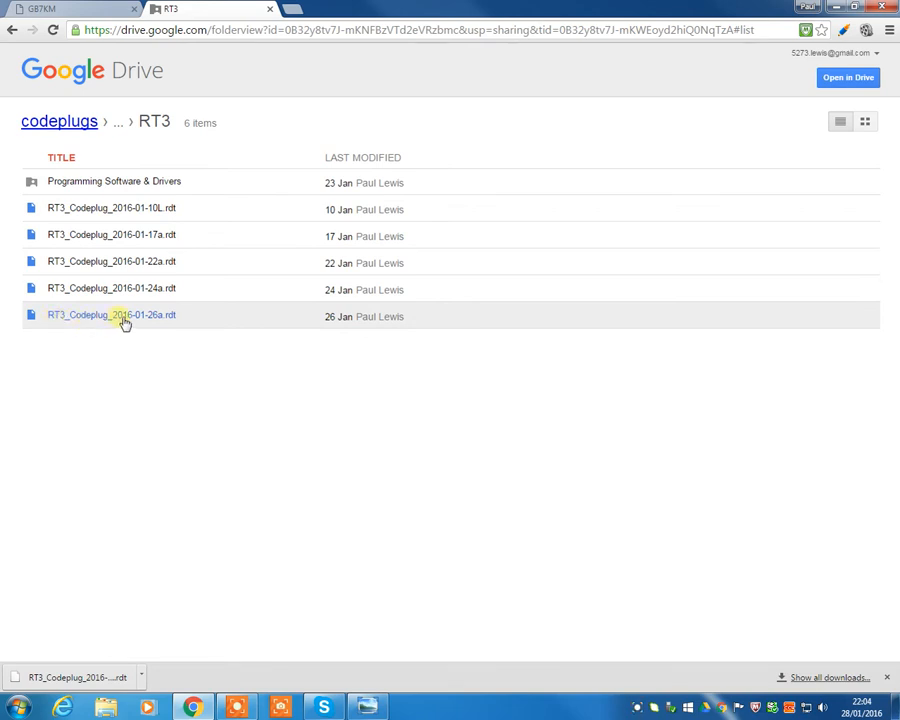
mouse_move(160, 323)
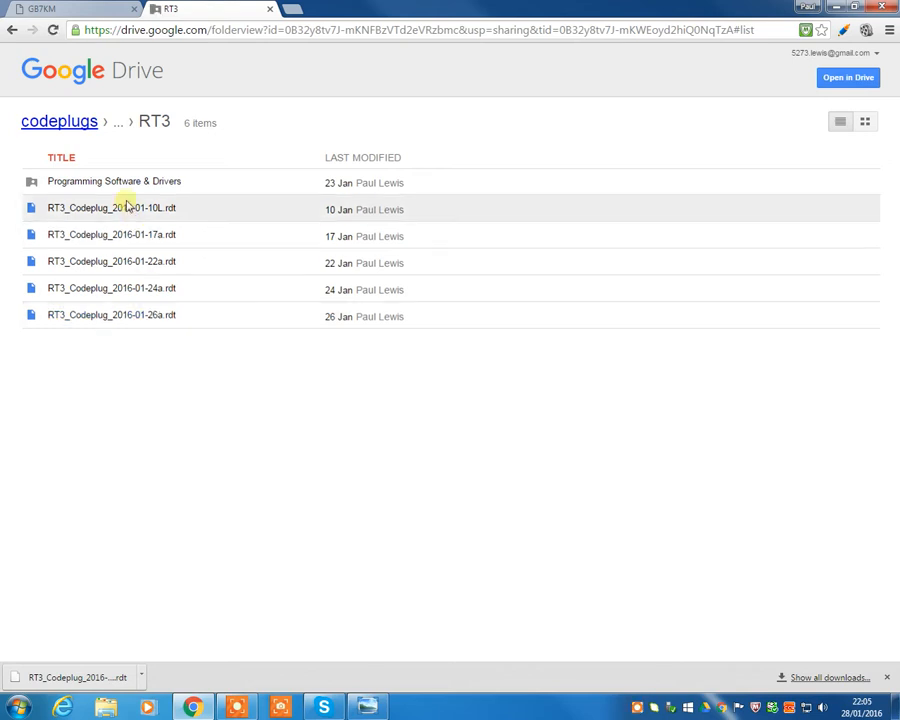
mouse_move(100, 181)
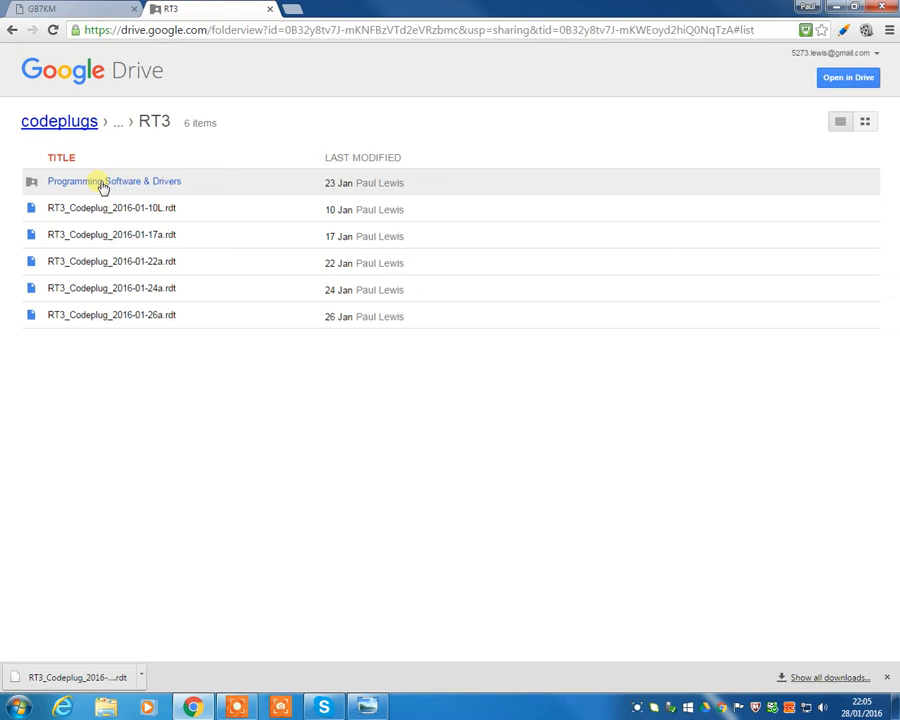
mouse_move(80, 234)
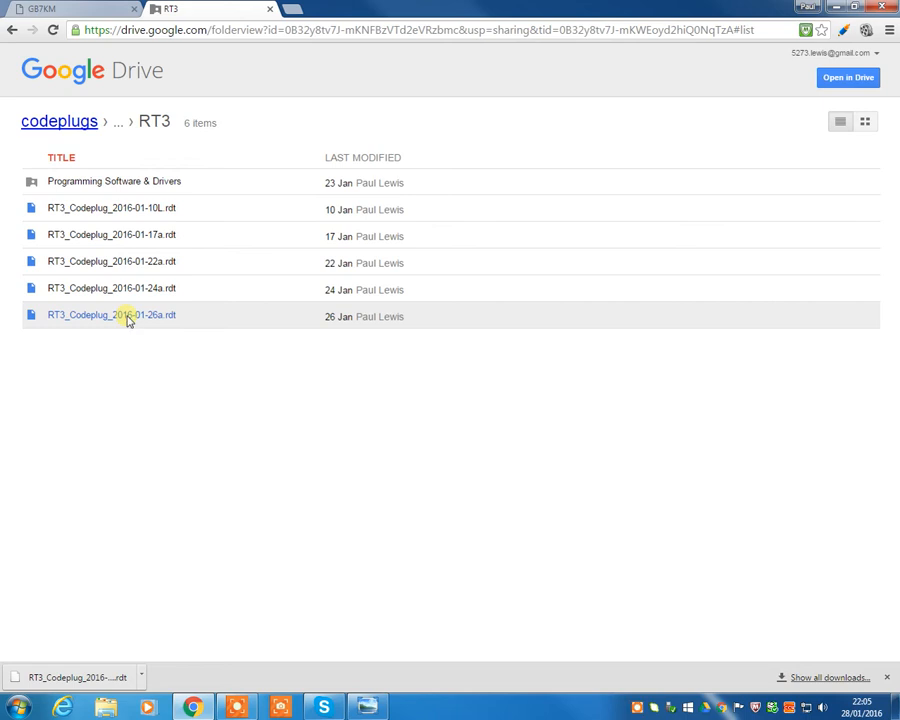
Download RT3_Codeplug_2016-01-26a.rdt from its Google Drive preview.
double_click(111, 314)
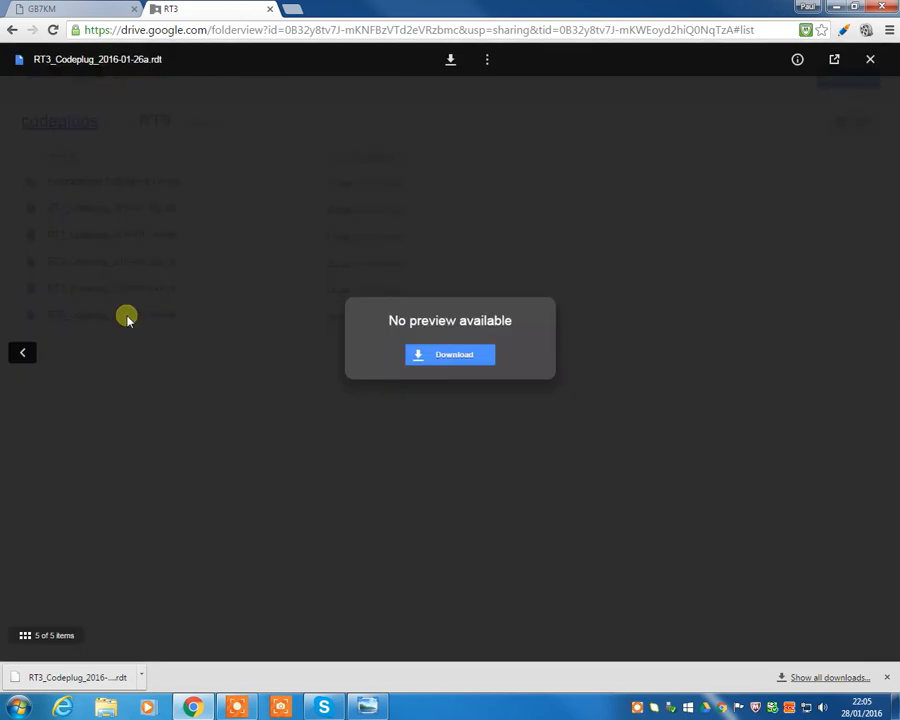
mouse_move(398, 335)
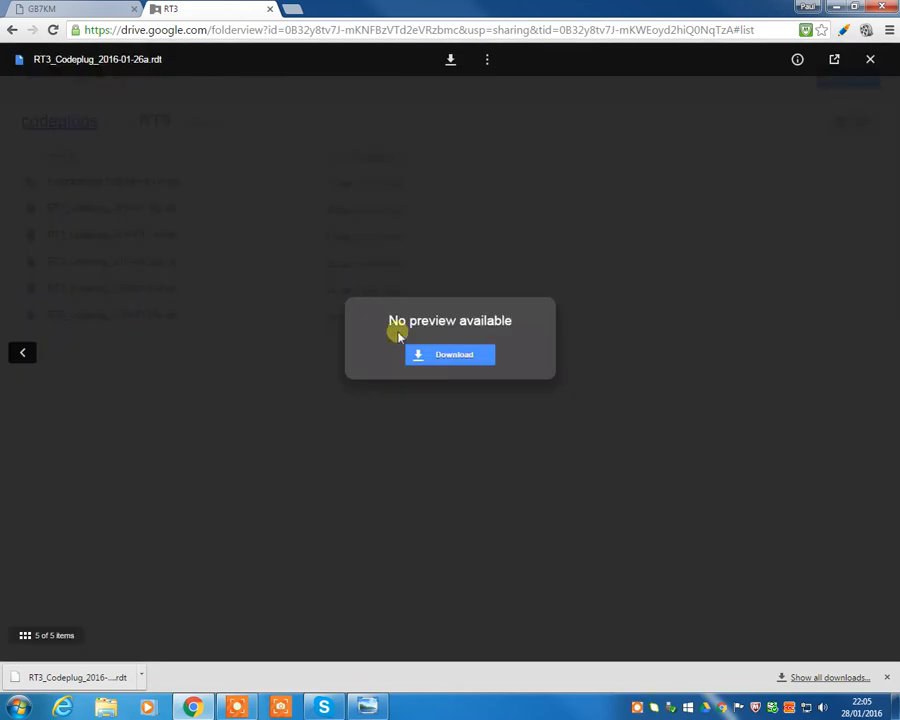
click(449, 354)
text(retevis)
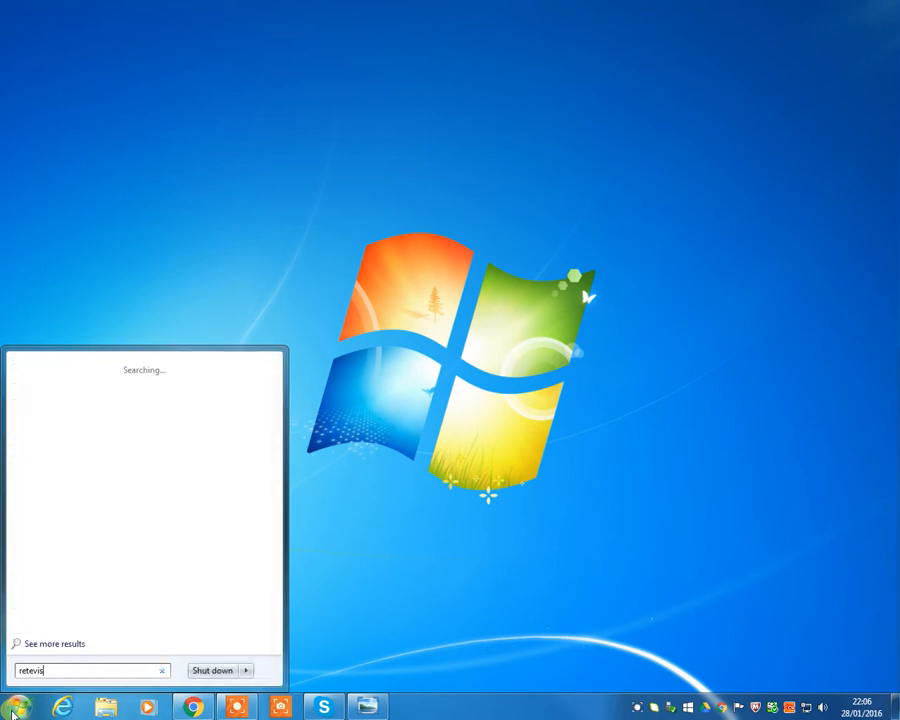
Search for retevis, browse to the Desktop and launch the RT3 programming software.
click(55, 643)
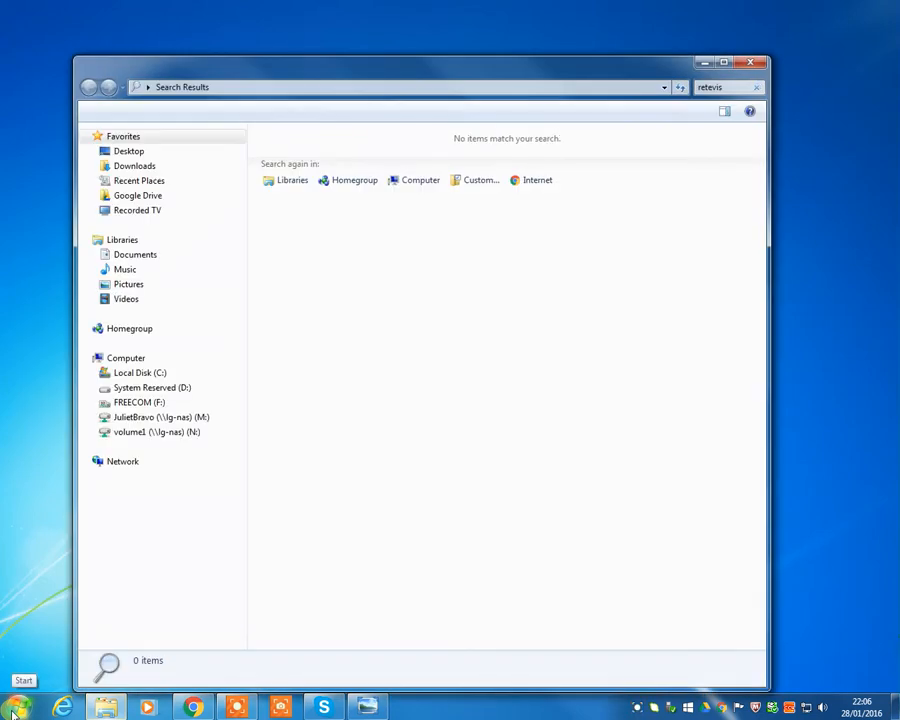
click(122, 461)
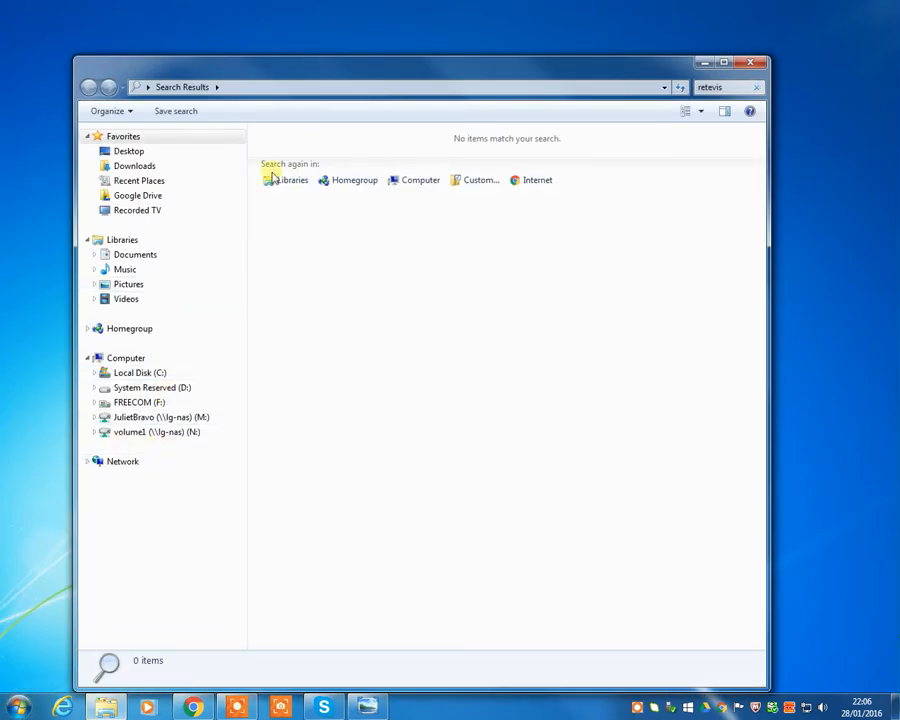
click(750, 61)
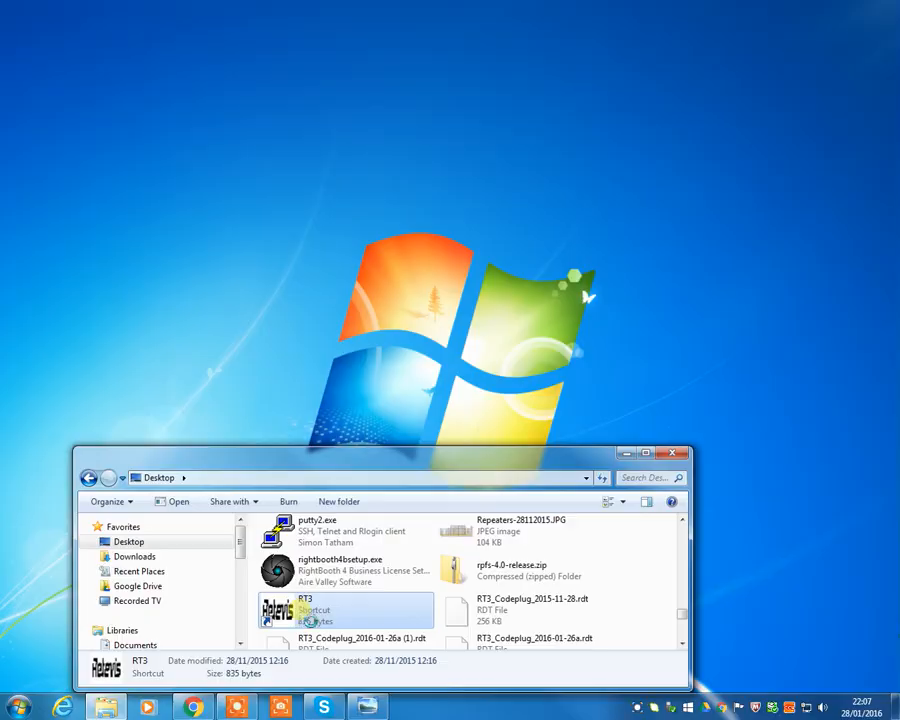
double_click(280, 609)
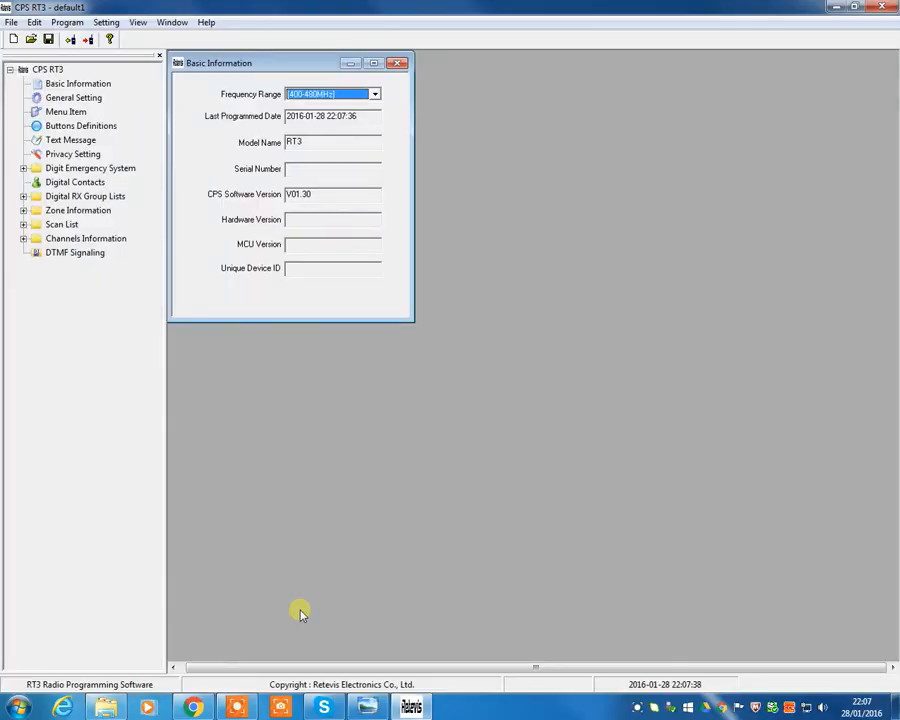
Expand the Channels, Scan List and Zone branches to reveal Channel1, ScanList1 and Zone1.
click(24, 238)
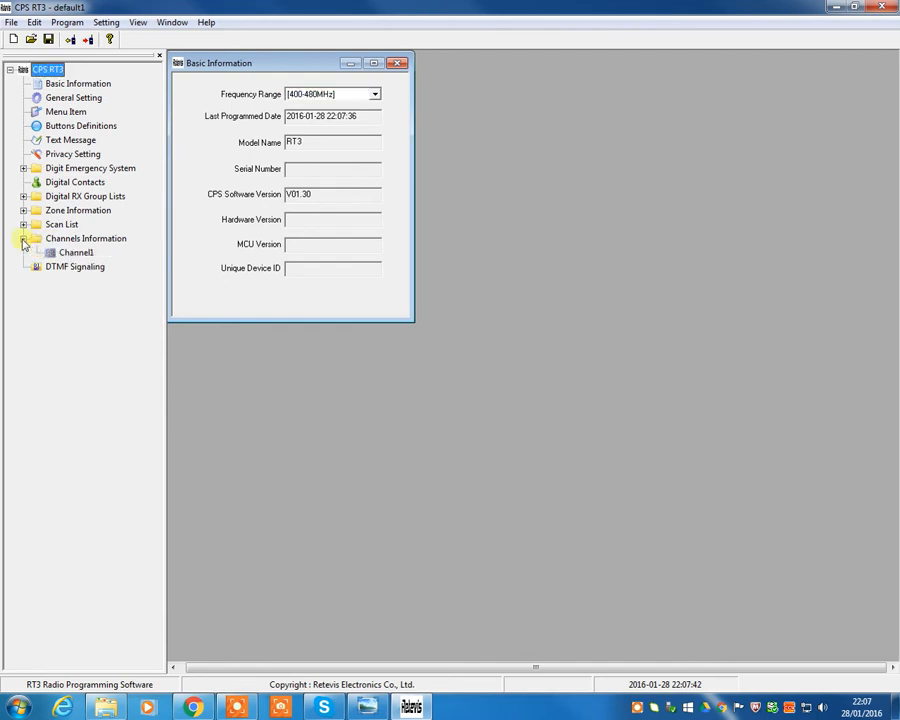
click(24, 224)
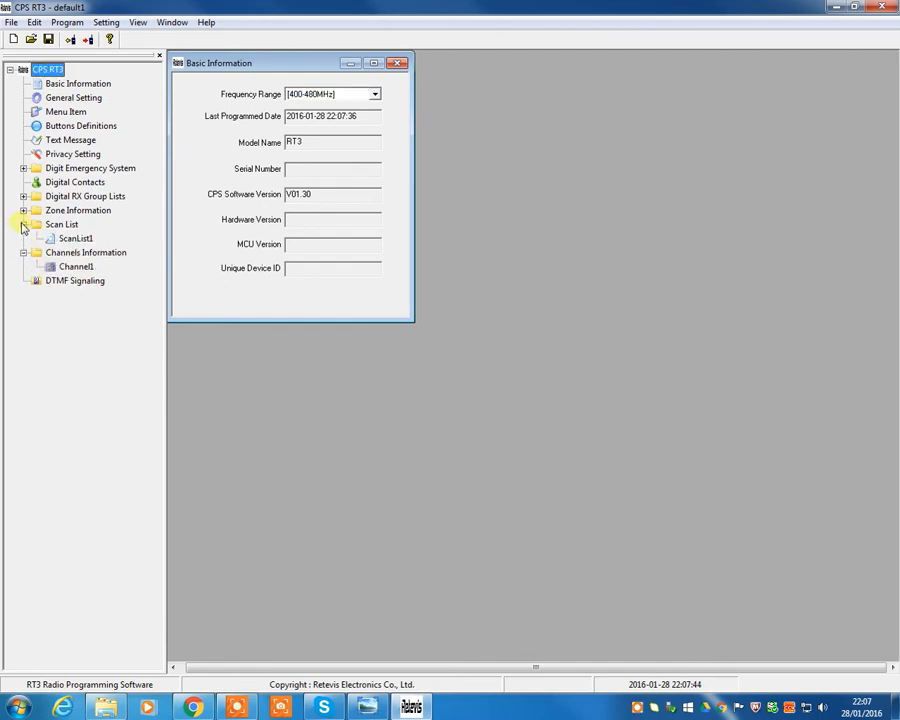
click(24, 210)
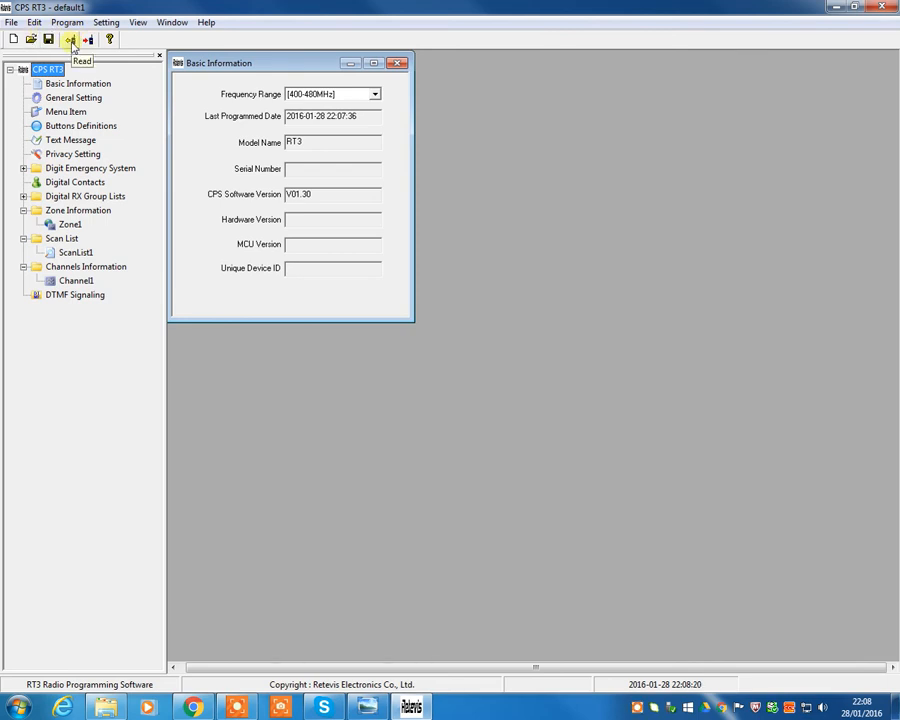
Read the radio's existing codeplug into CPS RT3 and begin saving it.
click(70, 39)
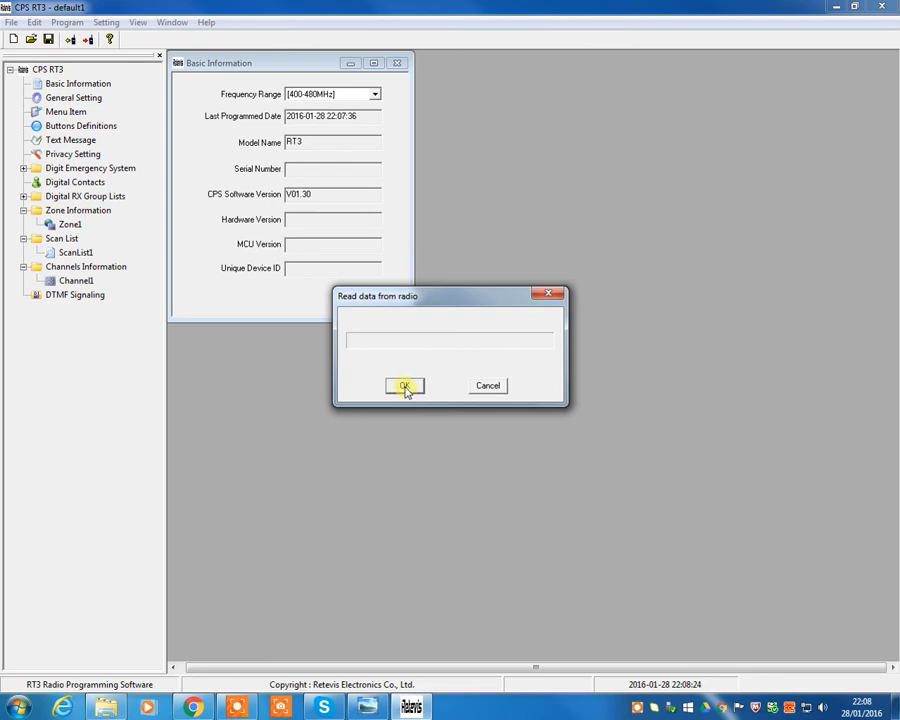
click(404, 386)
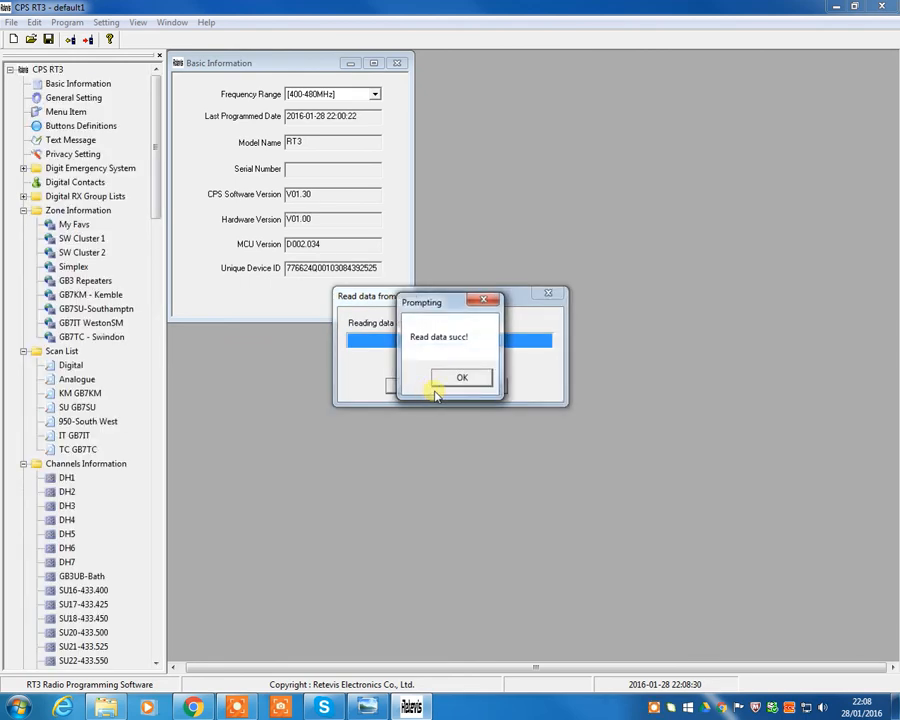
click(462, 377)
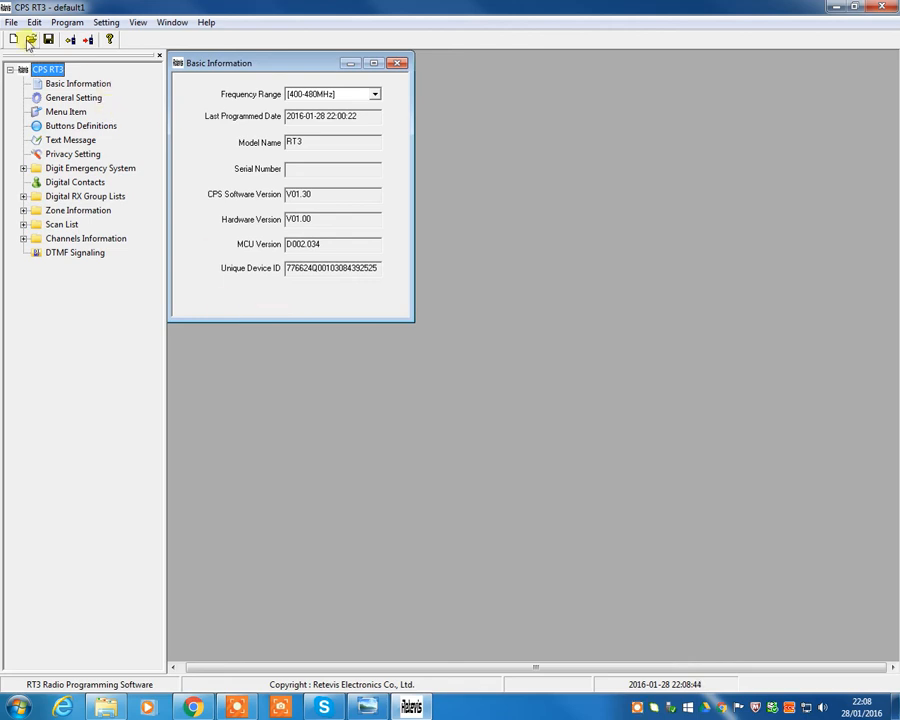
click(30, 39)
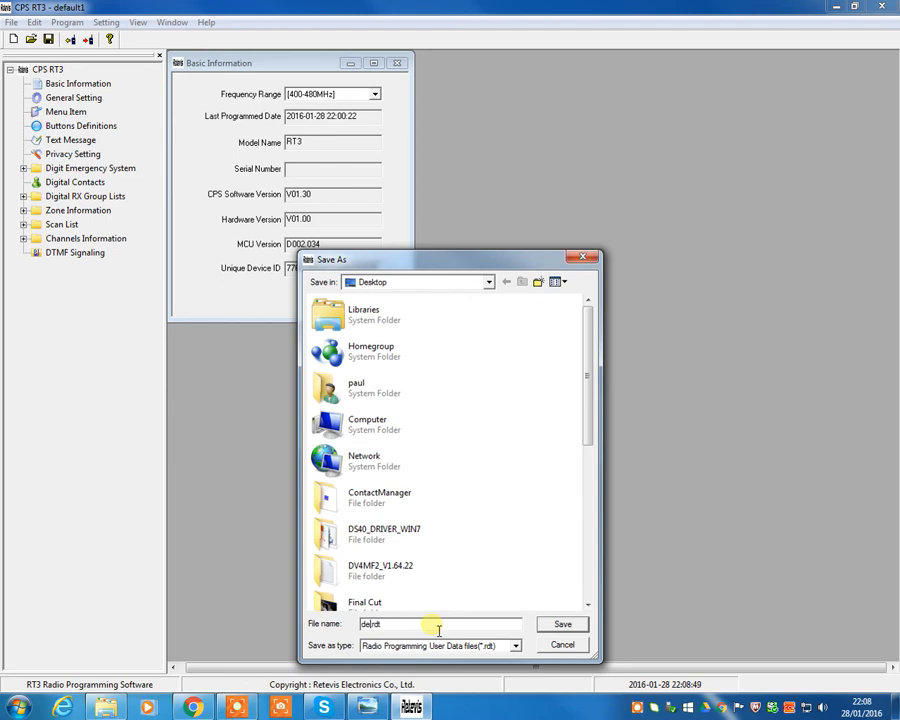
Save the read codeplug to the Desktop as 'factory default codeplug.rdt'.
text(Factory default codeplu)
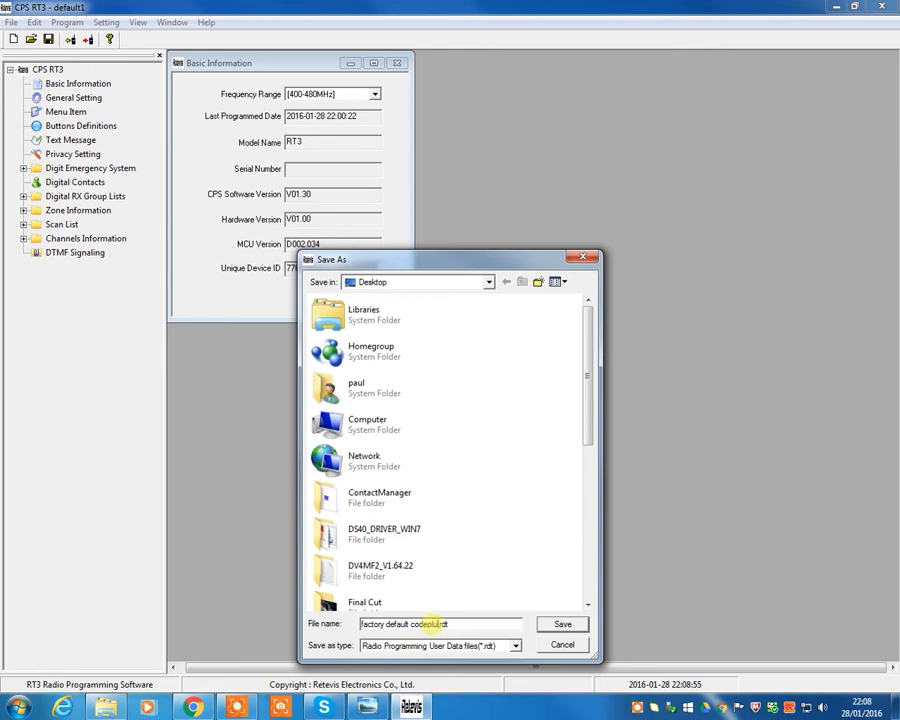
click(562, 623)
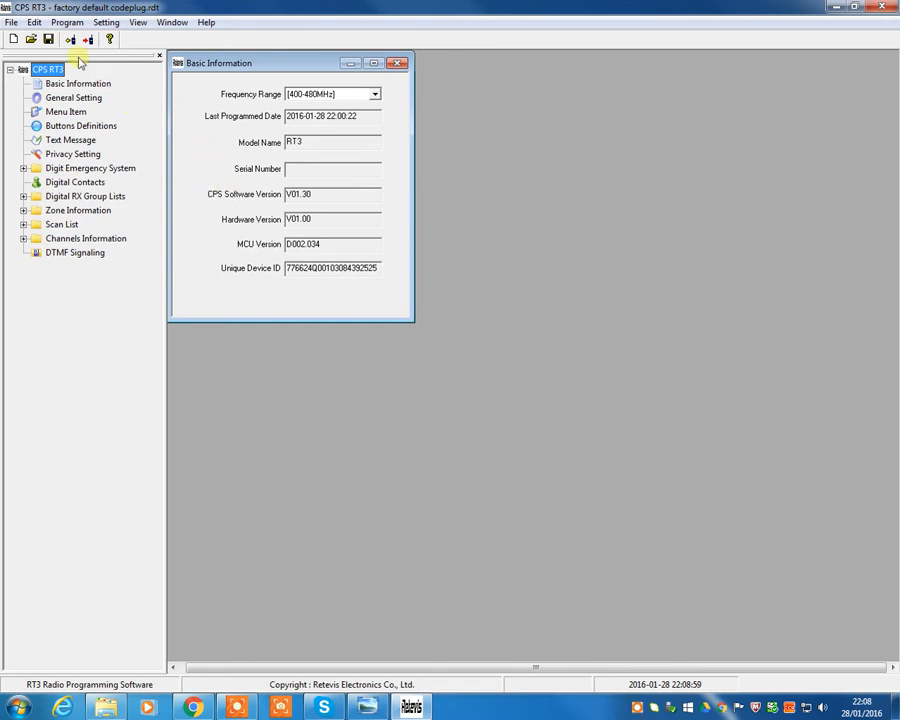
click(11, 22)
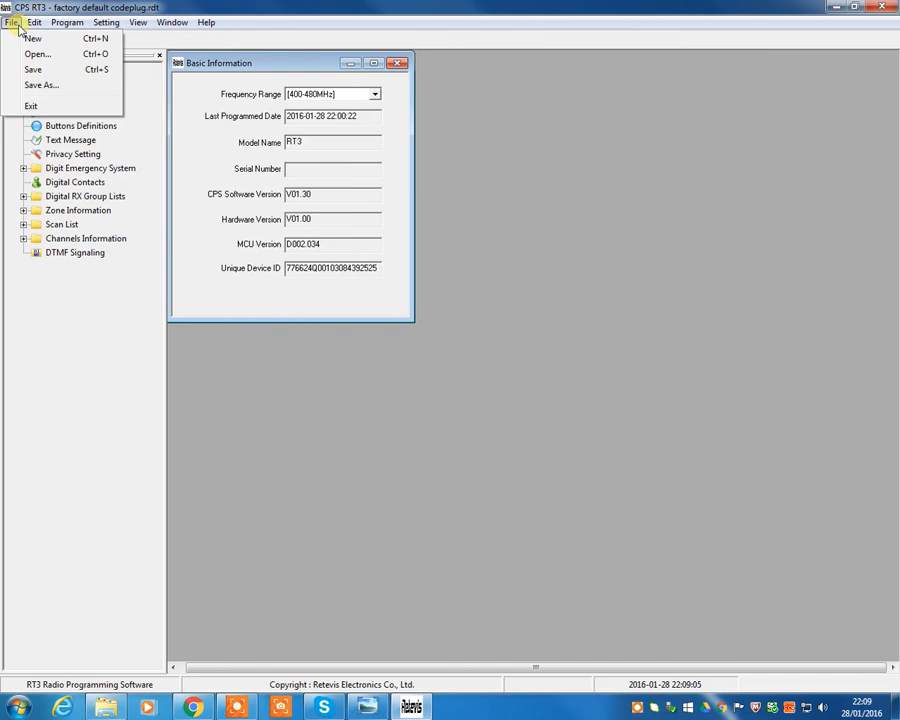
Load RT3_Codeplug_2016-01-26a.rdt via File > Open and browse its channel list.
click(34, 22)
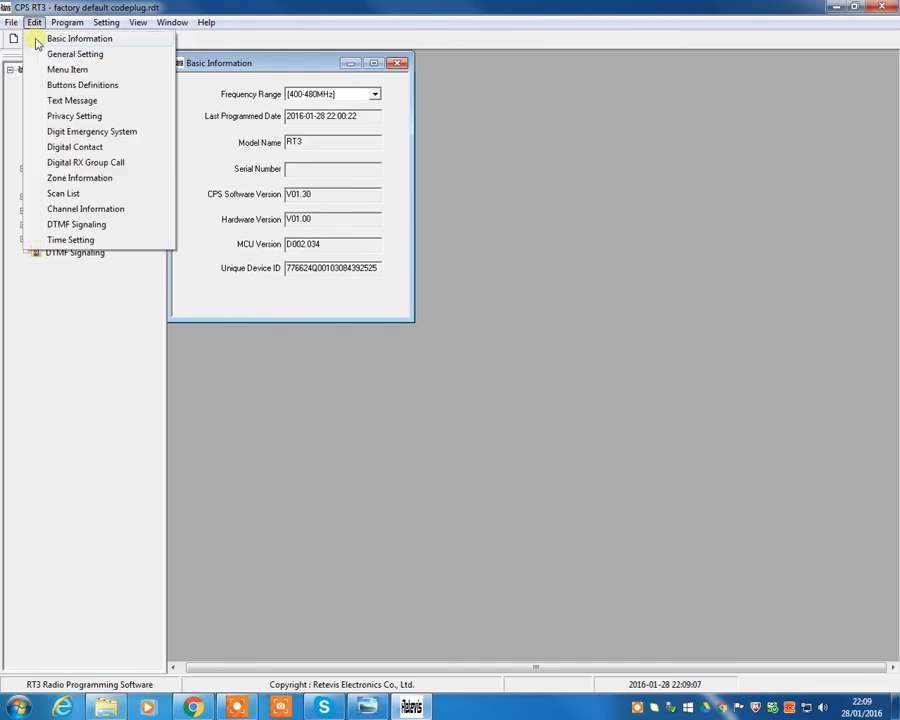
click(11, 22)
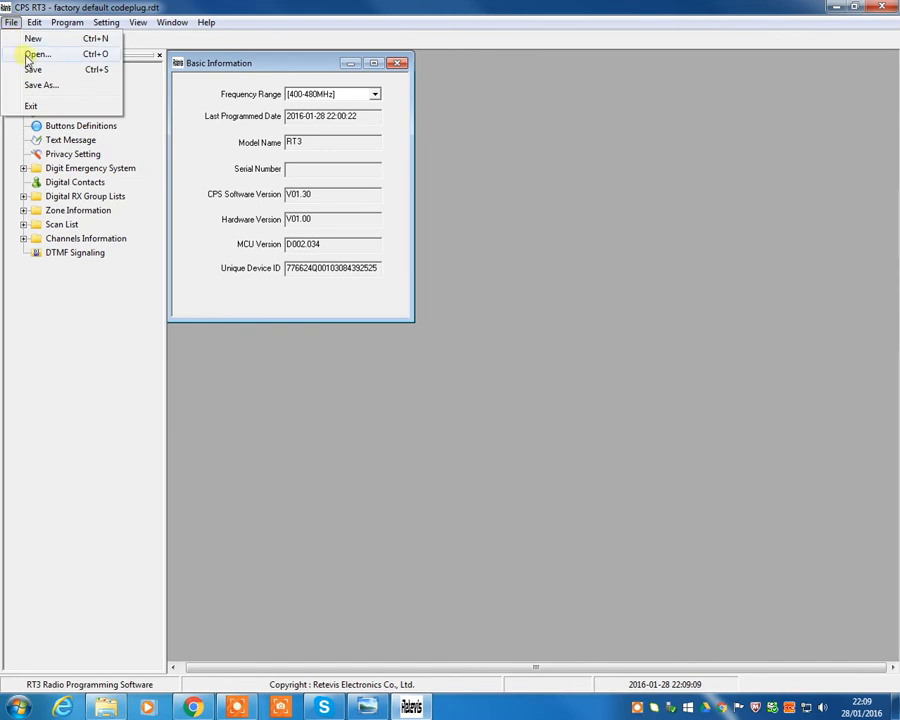
click(40, 54)
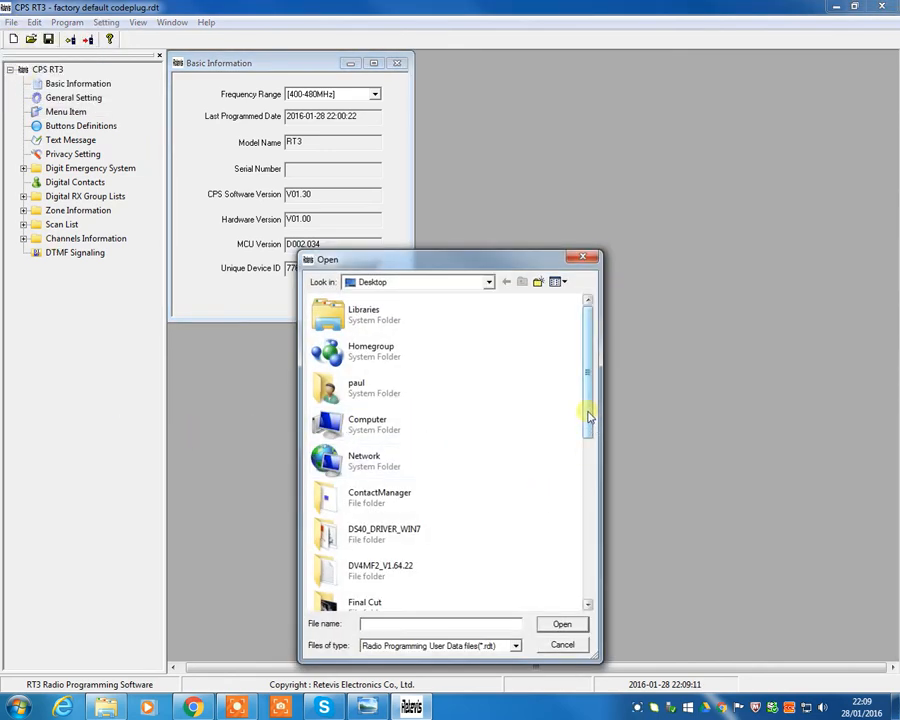
scroll(down, 3)
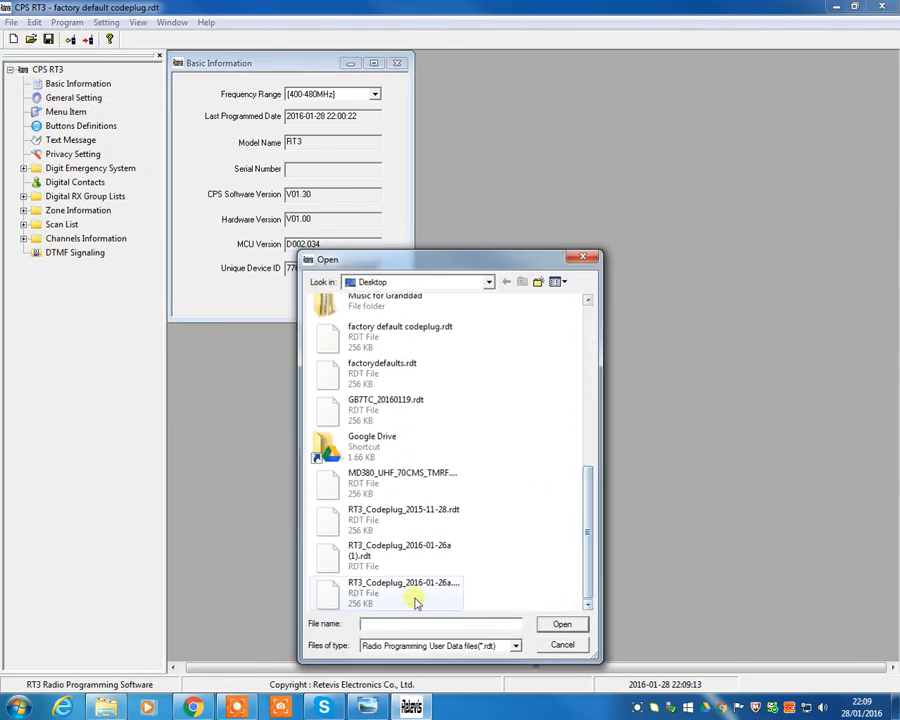
double_click(403, 588)
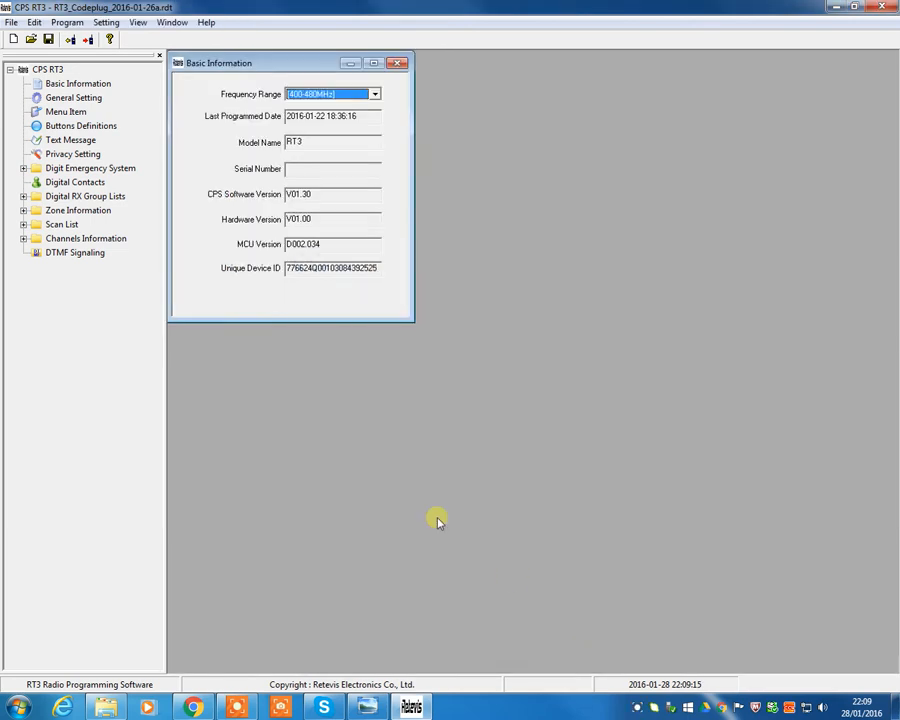
mouse_move(395, 306)
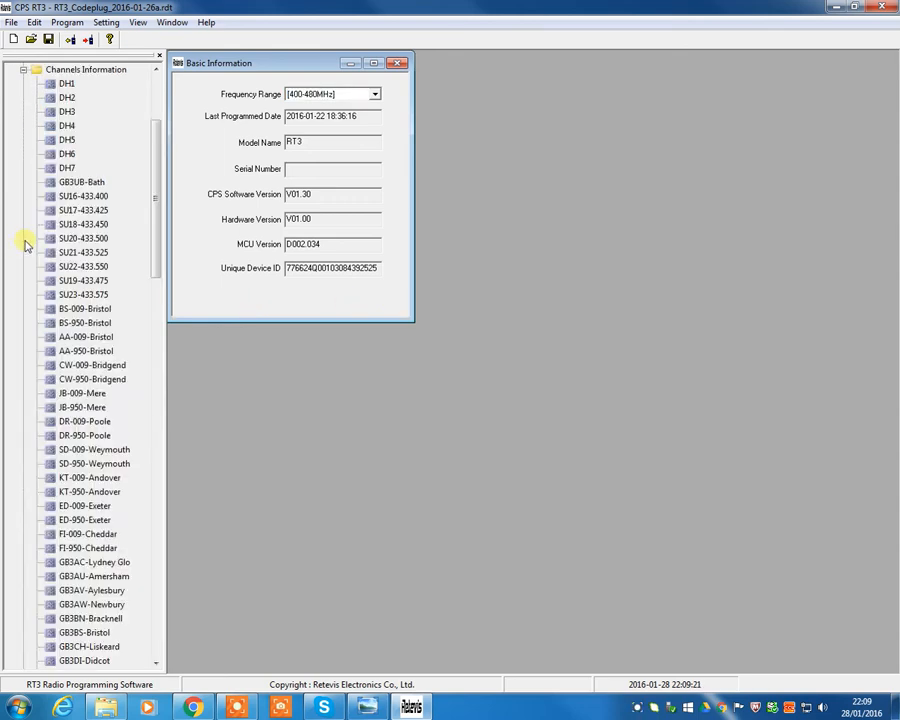
scroll(down, 3)
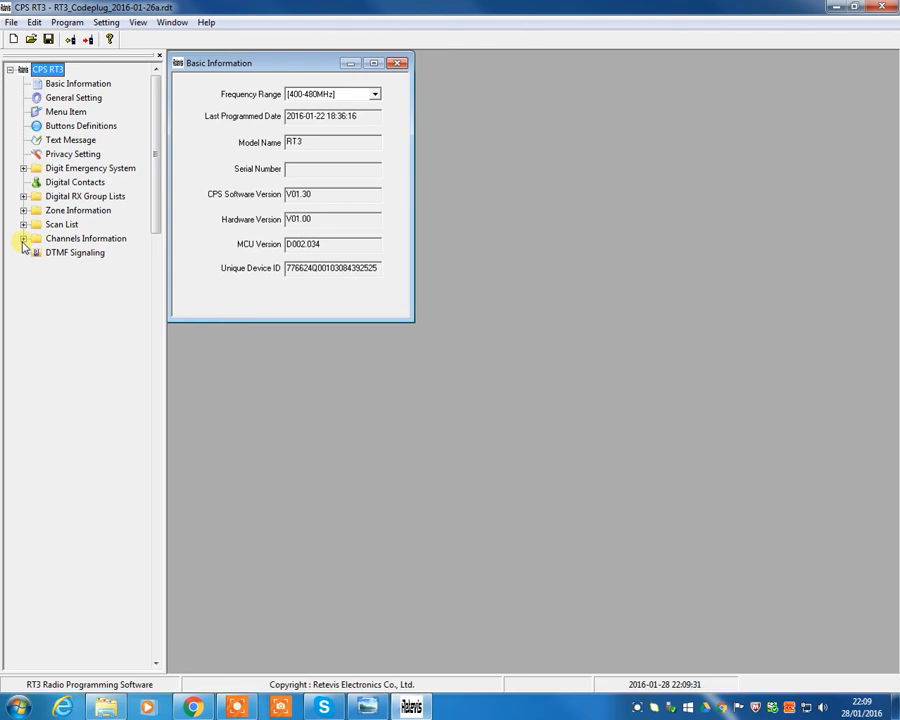
In General Setting, enter callsign 'G0... - Bob' as Radio Name and select the Radio ID for replacement.
click(78, 83)
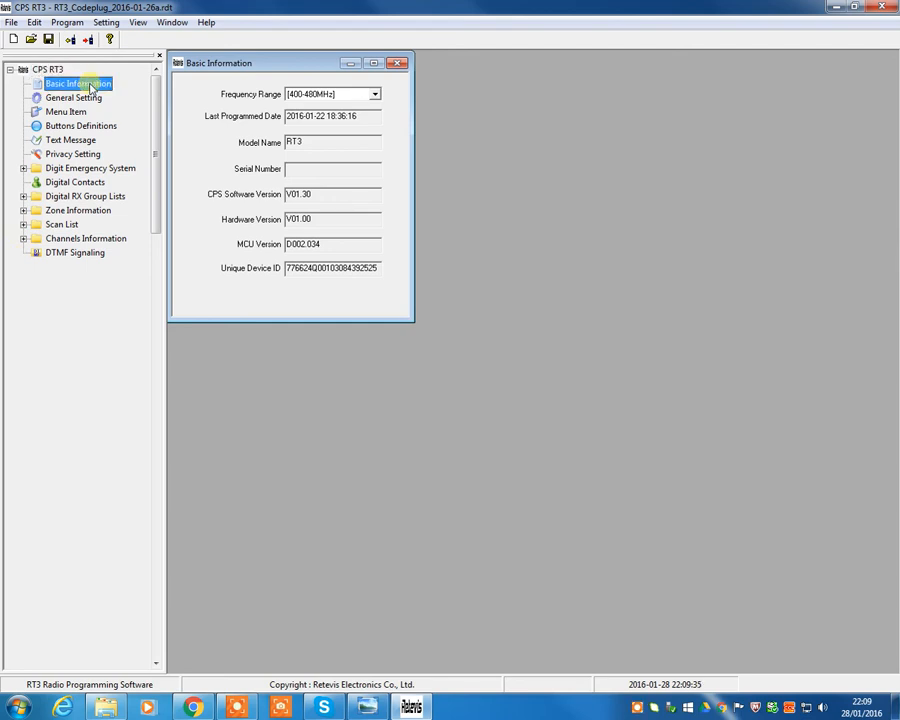
click(73, 97)
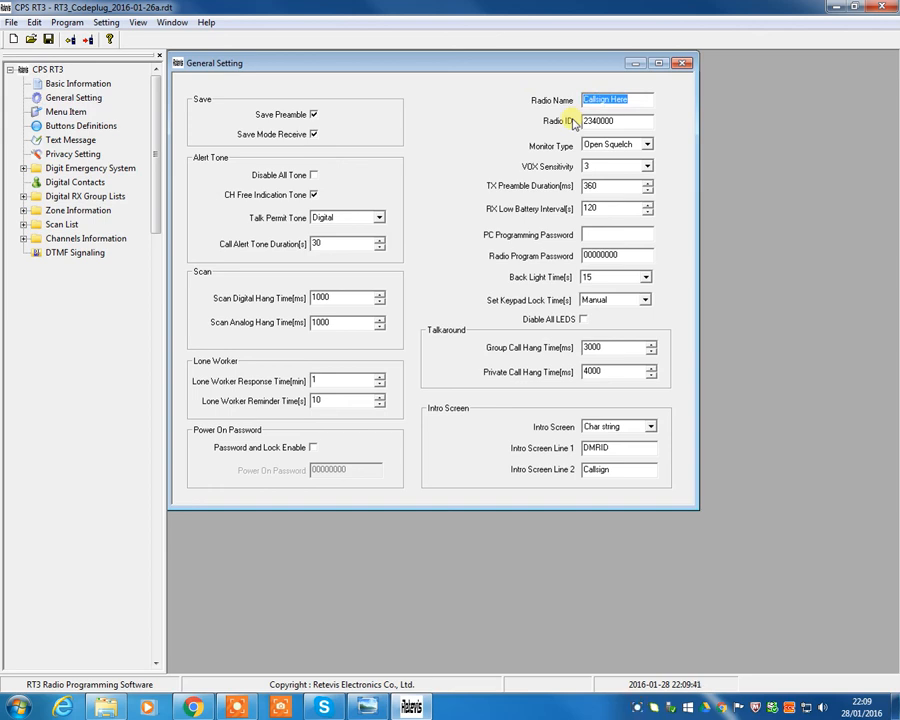
text(G0XXX)
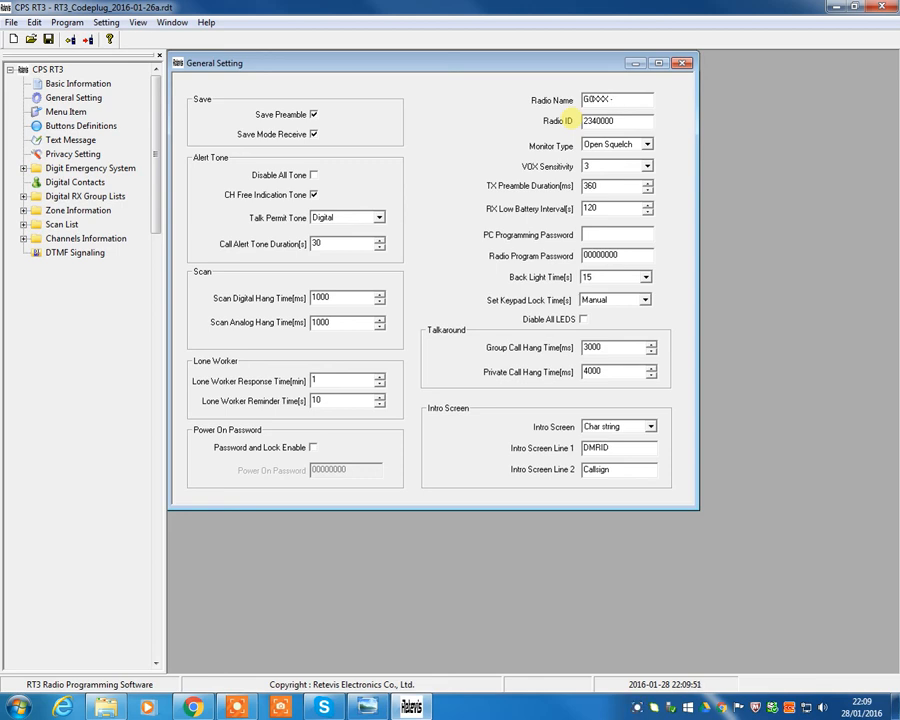
text(- Bob)
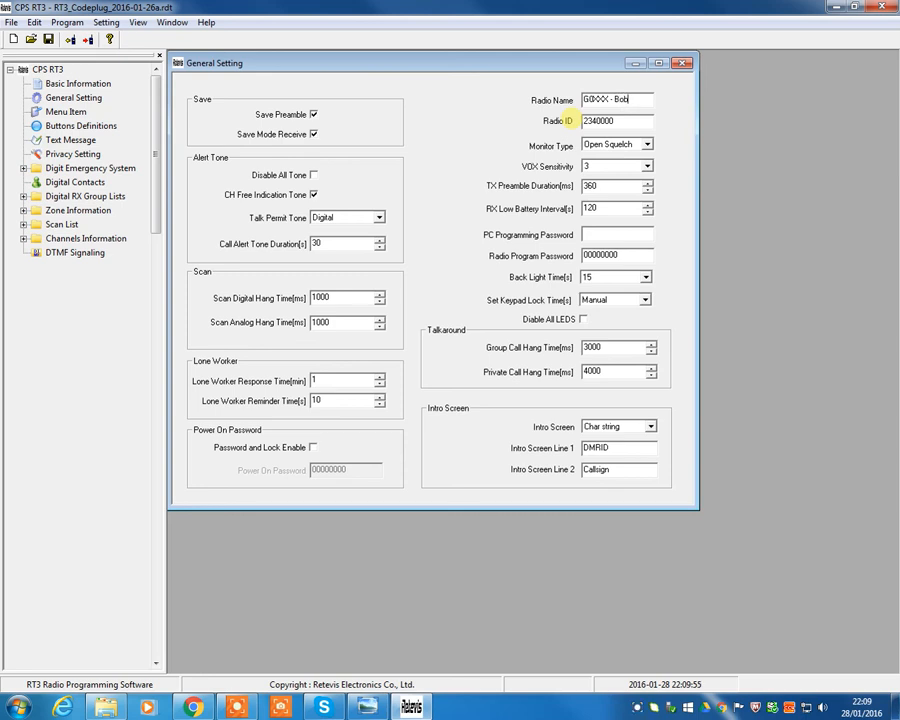
triple_click(615, 120)
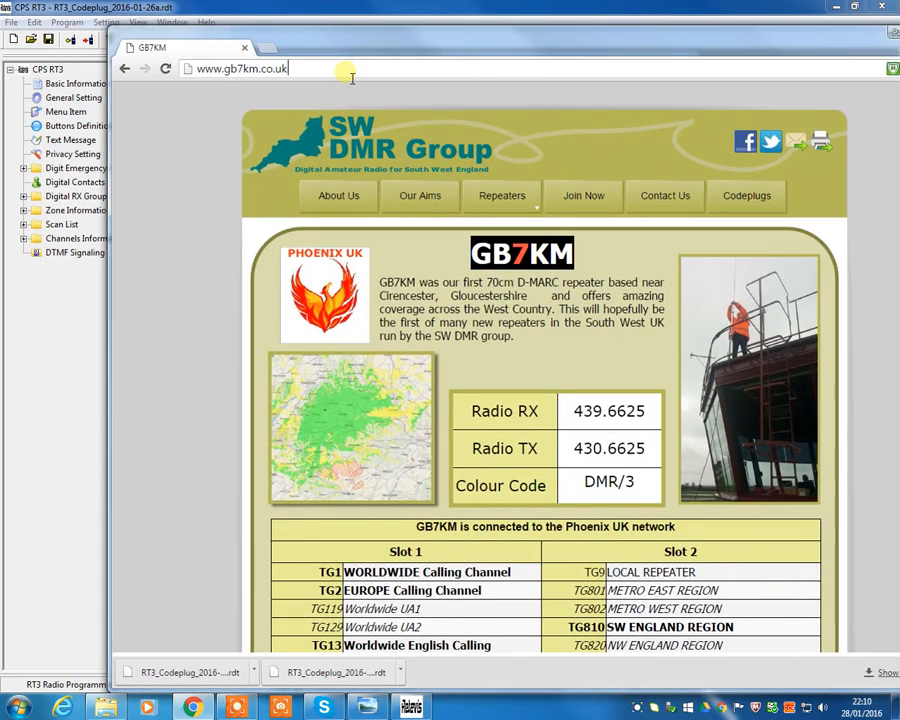
Browse to cc-3.net in Chrome's address bar.
text(wiltshirespc.org)
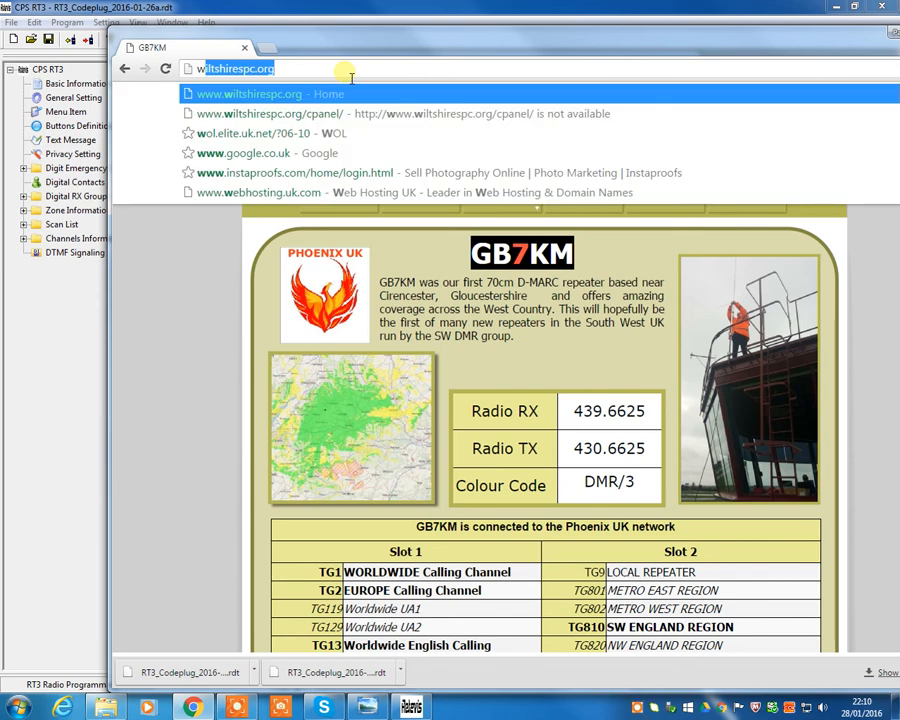
text(cc-3.net)
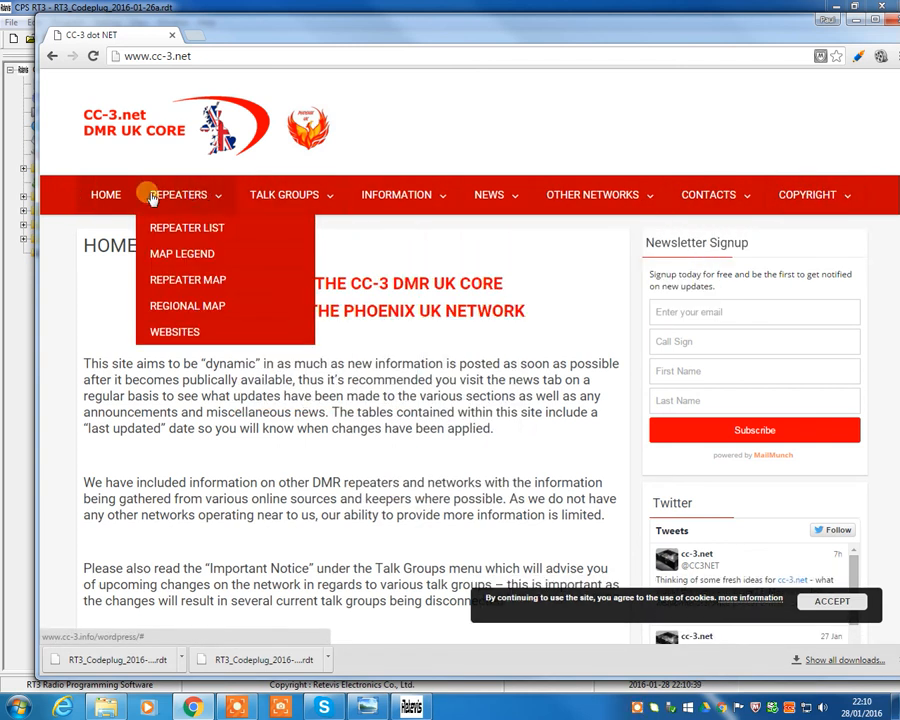
Look through the Repeaters, Talk Groups and Information menus, landing on the Links page.
click(175, 331)
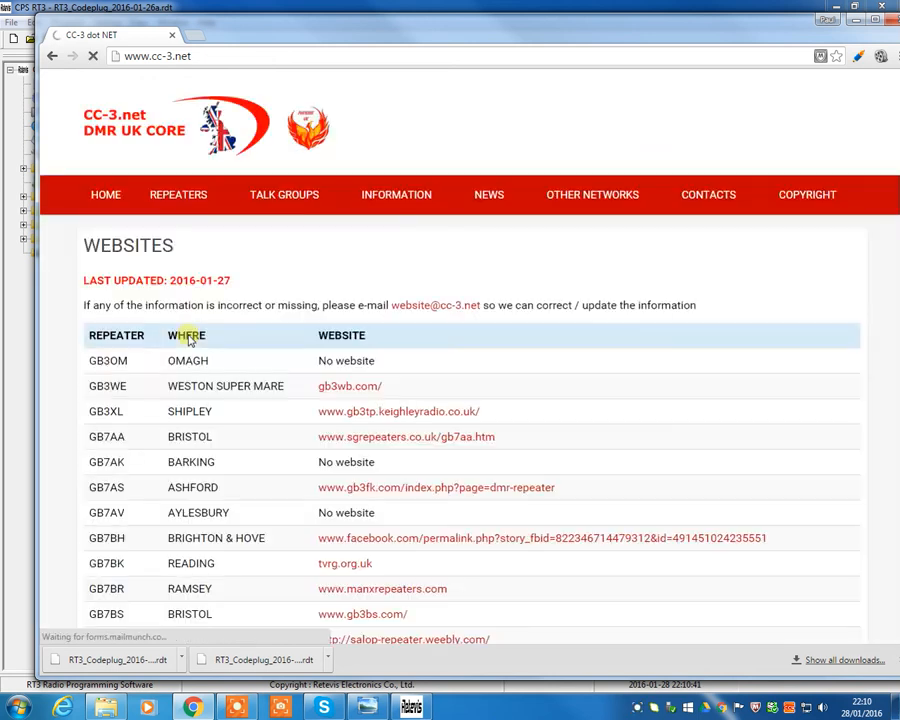
click(284, 194)
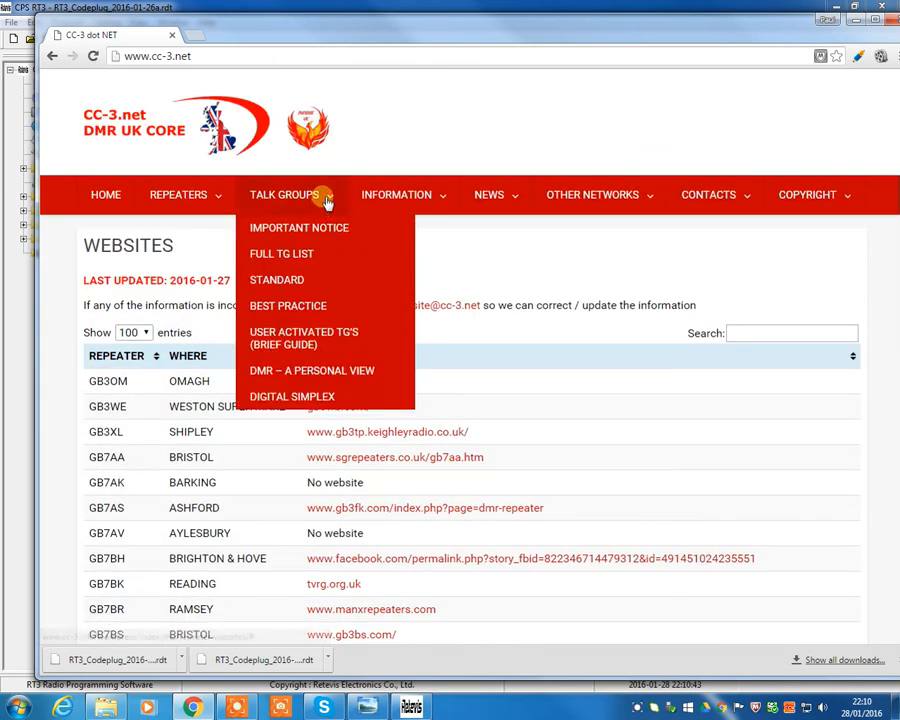
click(105, 194)
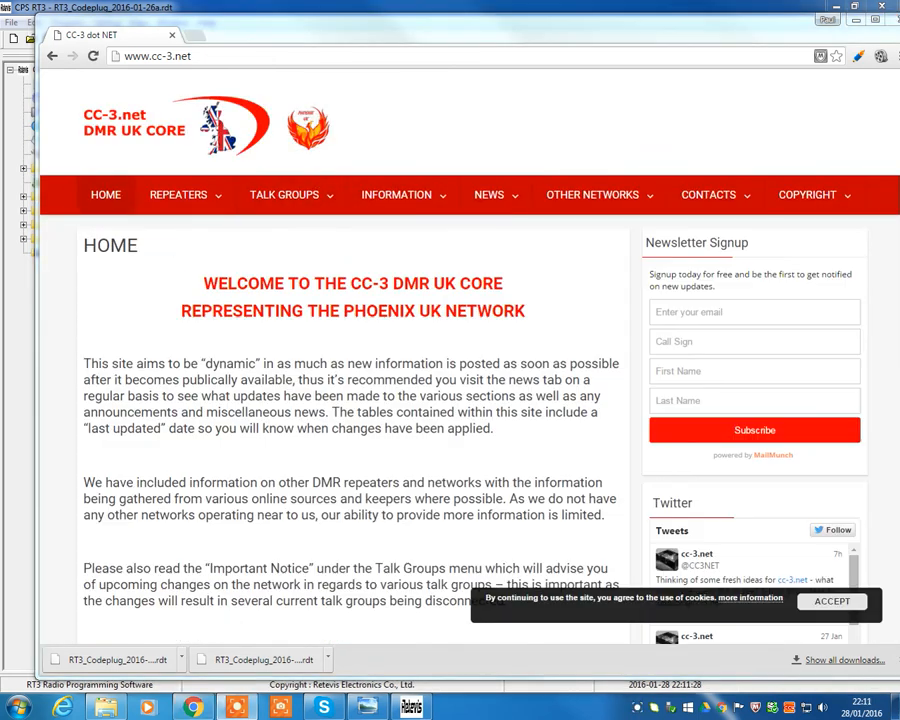
click(396, 194)
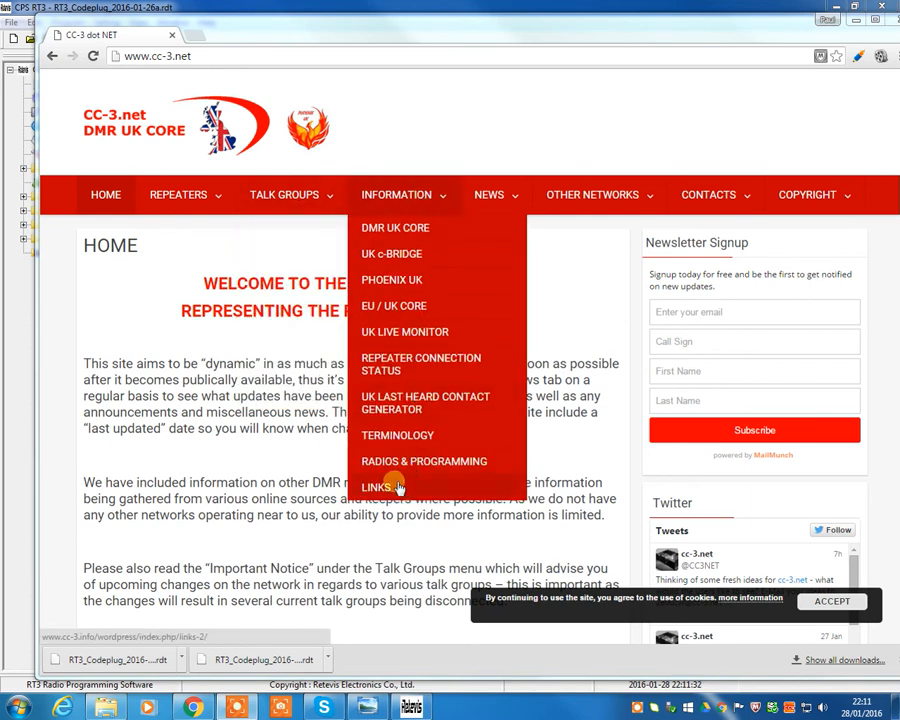
click(376, 487)
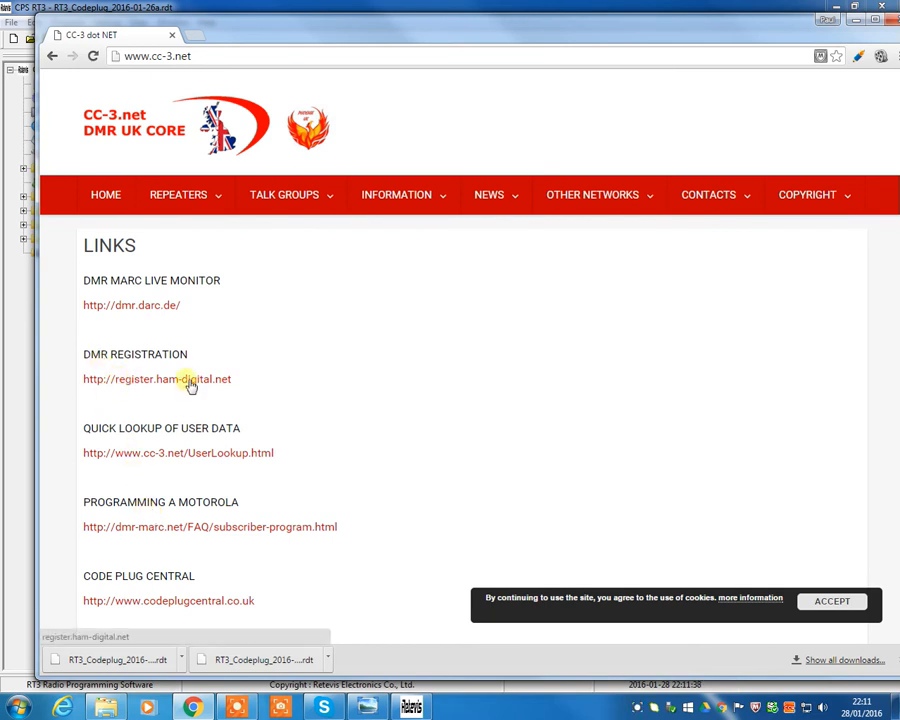
Visit the register.ham-digital.net DMR registration page, then return to CPS RT3.
click(157, 379)
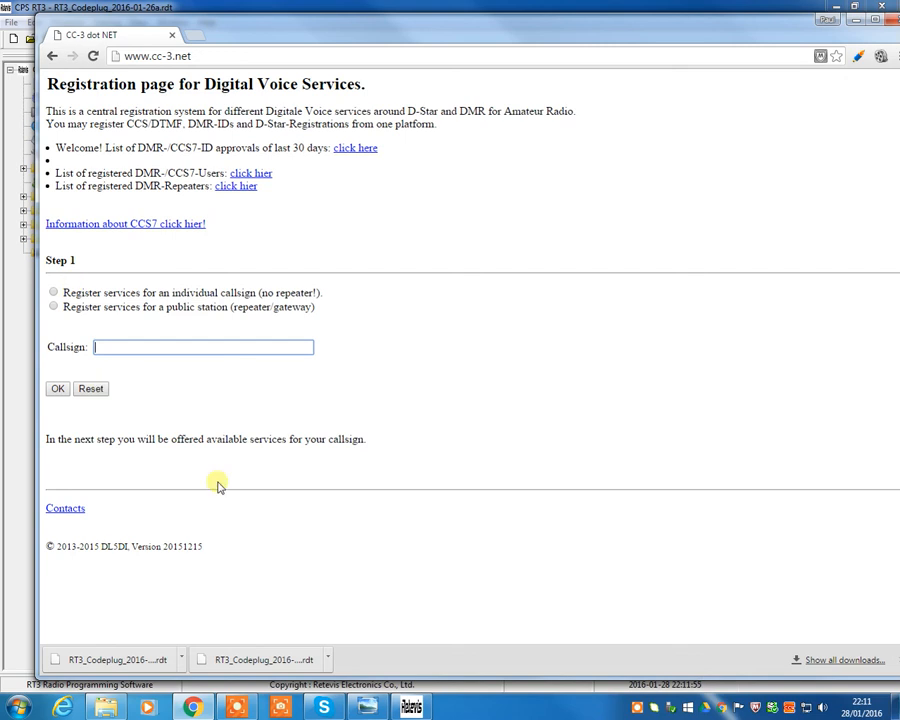
click(135, 347)
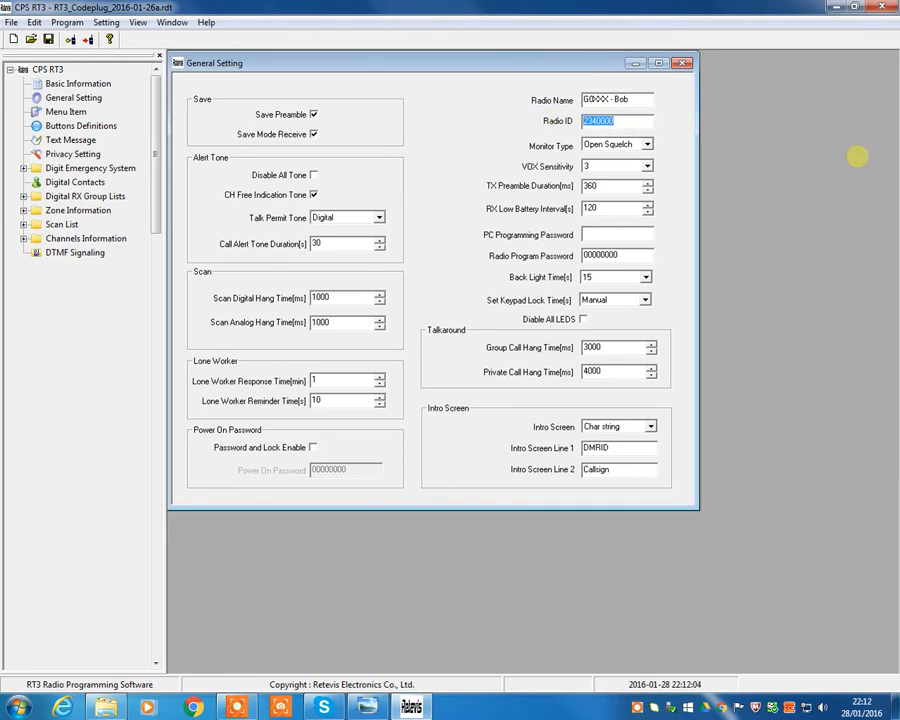
Enter radio ID 2349999 and intro screen lines, then start writing the codeplug to the radio.
text(2349999)
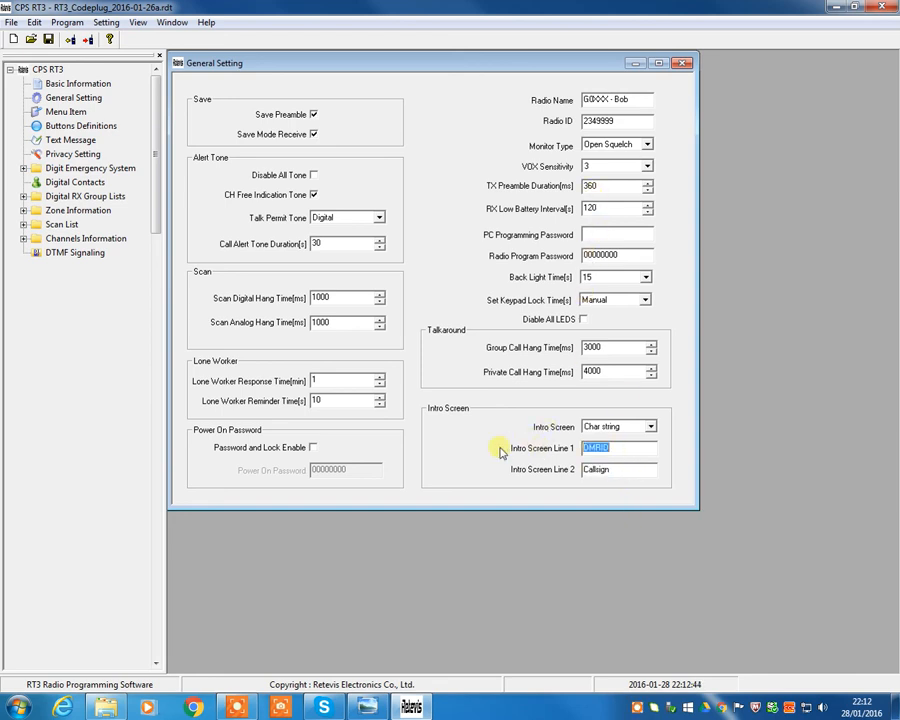
text(2349999)
click(619, 469)
text(G0XXX)
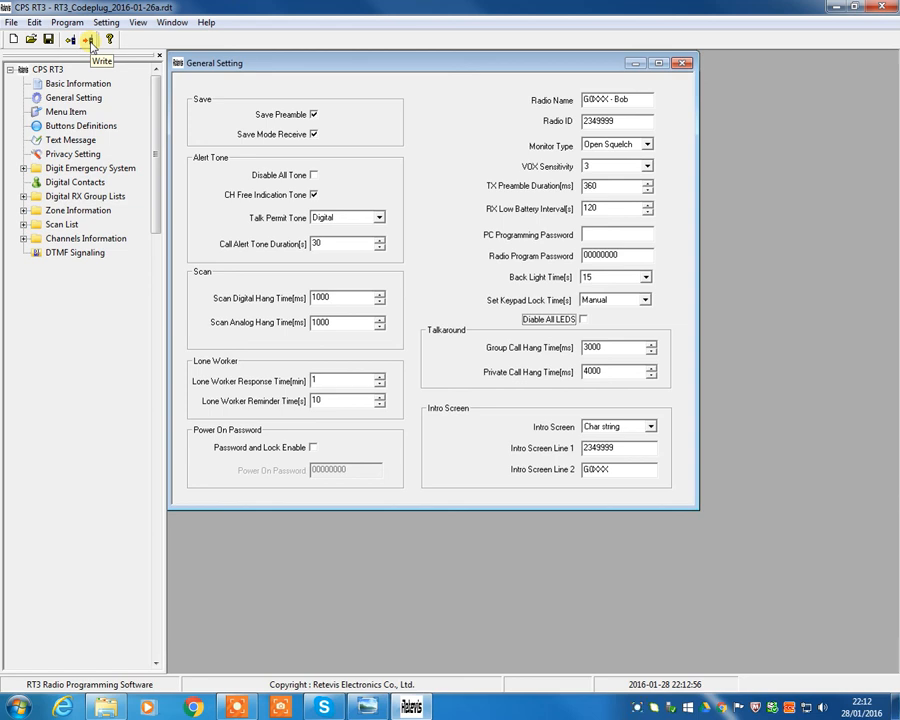
click(88, 39)
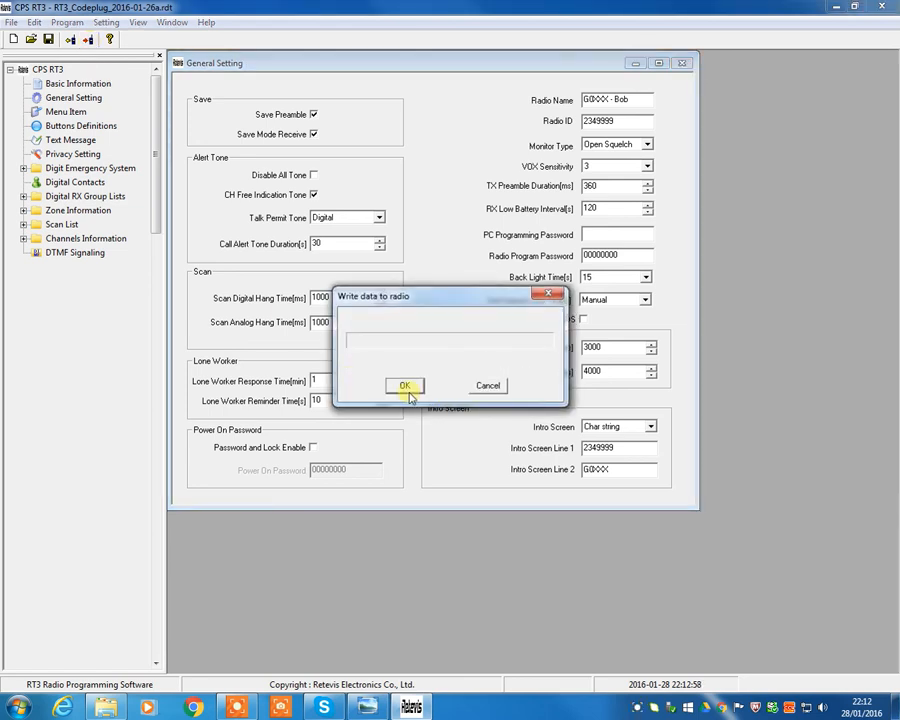